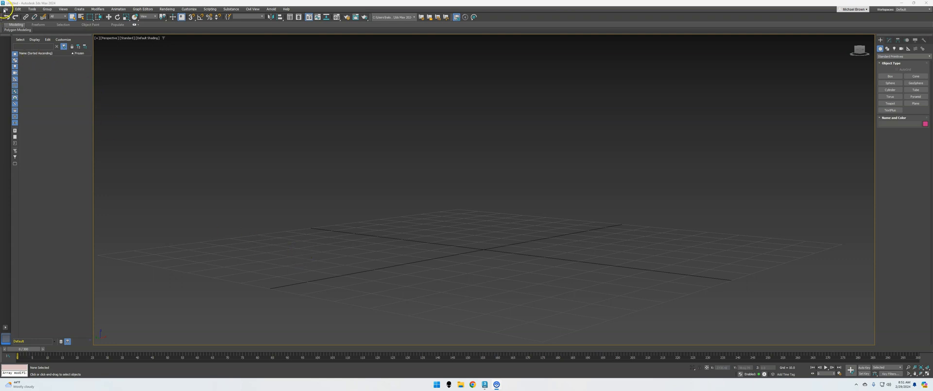
Import the human male base mesh from its OBJ file with default import options.
{"action": "left_click", "coordinate": [5, 9]}
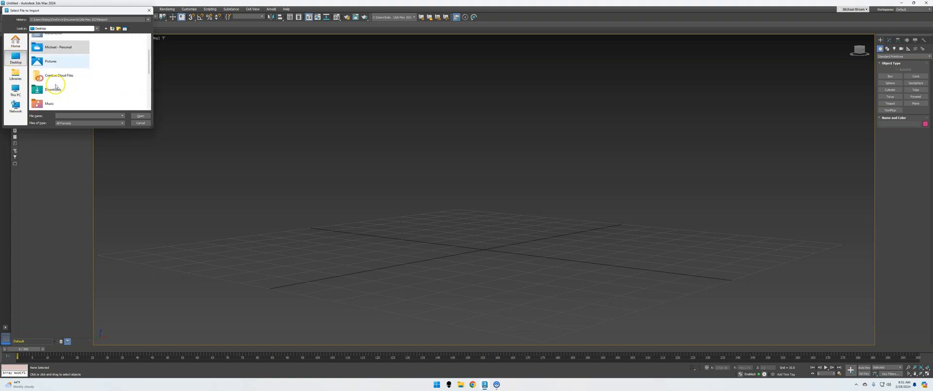
{"action": "double_click", "coordinate": [53, 89]}
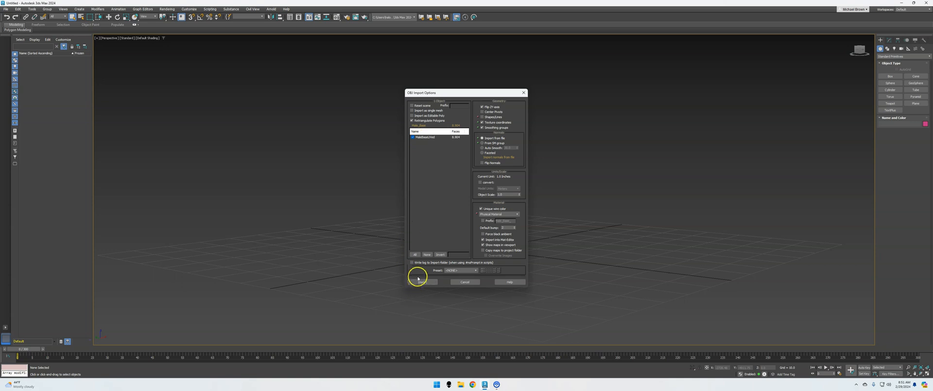
{"action": "left_click", "coordinate": [419, 282]}
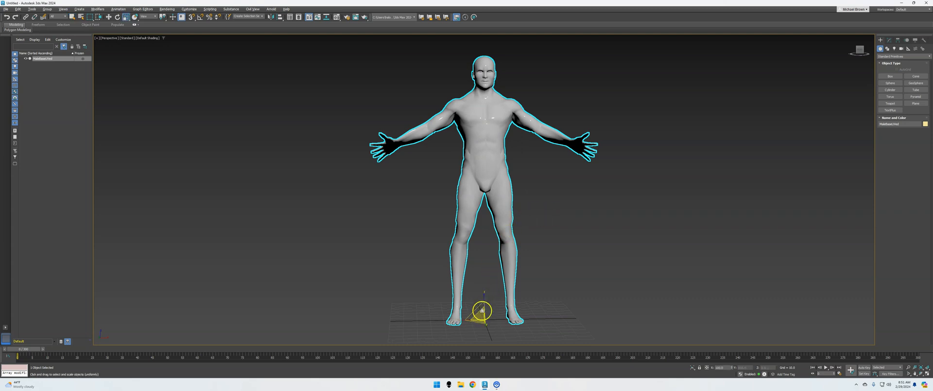
Create a CATParent rig from the Base Human preset at the mesh's feet.
{"action": "scroll", "scroll_direction": "down", "scroll_amount": 3}
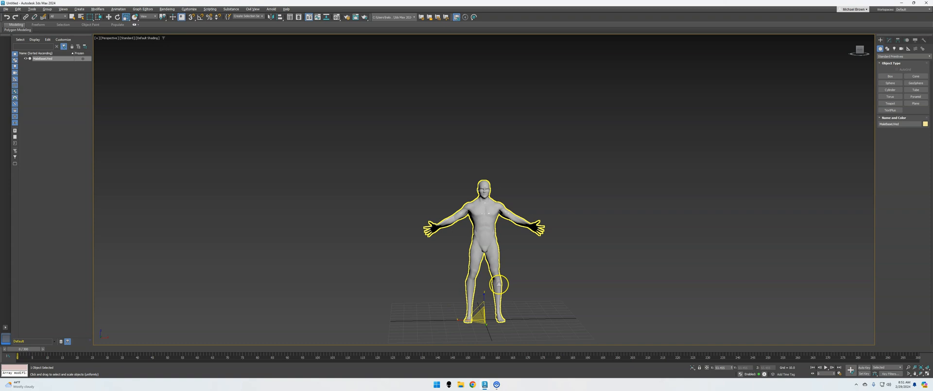
{"action": "left_click", "coordinate": [909, 48]}
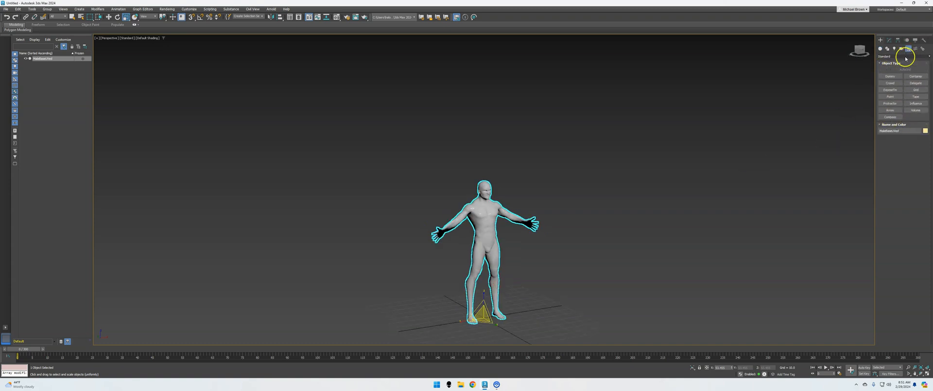
{"action": "left_click", "coordinate": [904, 56]}
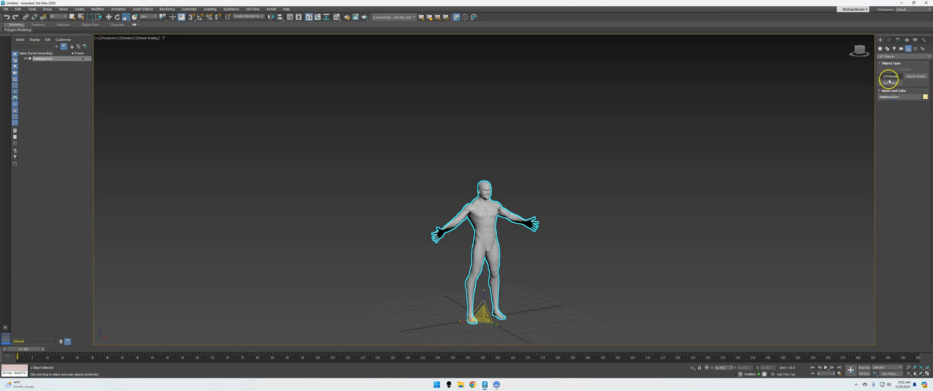
{"action": "left_click", "coordinate": [889, 77]}
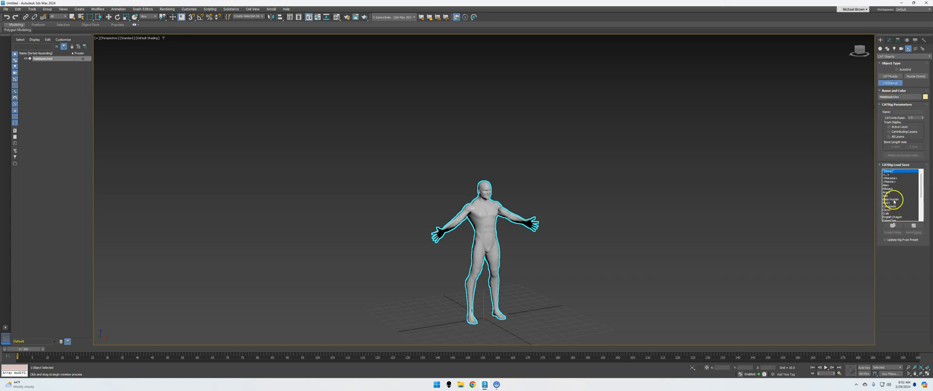
{"action": "left_click", "coordinate": [893, 199]}
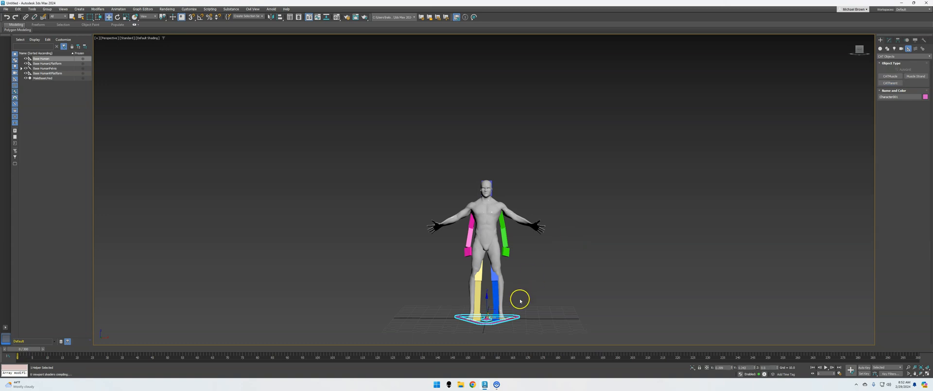
Select the Base Human rig's platform and orbit to check bone alignment inside the mesh.
{"action": "left_click", "coordinate": [491, 211]}
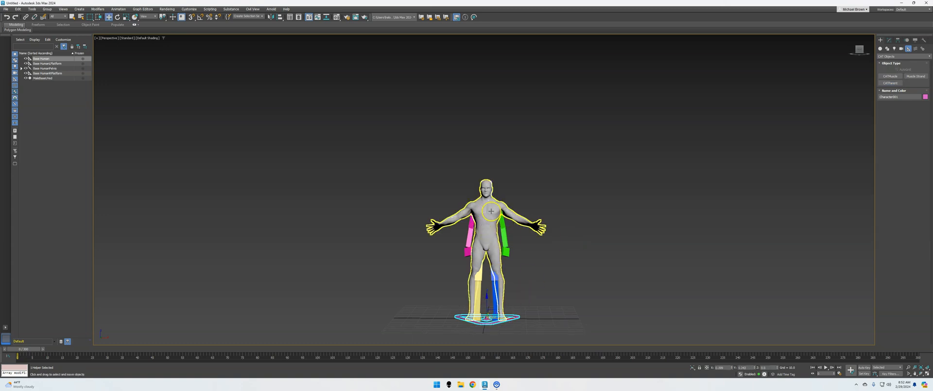
{"action": "left_click", "coordinate": [43, 77]}
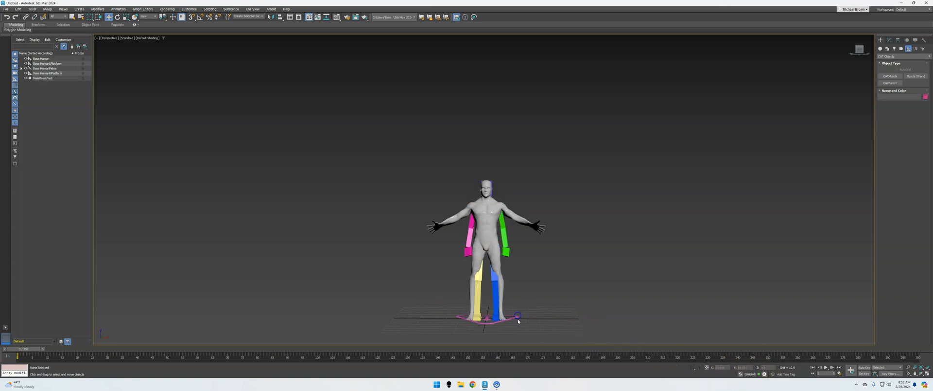
{"action": "left_click", "coordinate": [488, 256]}
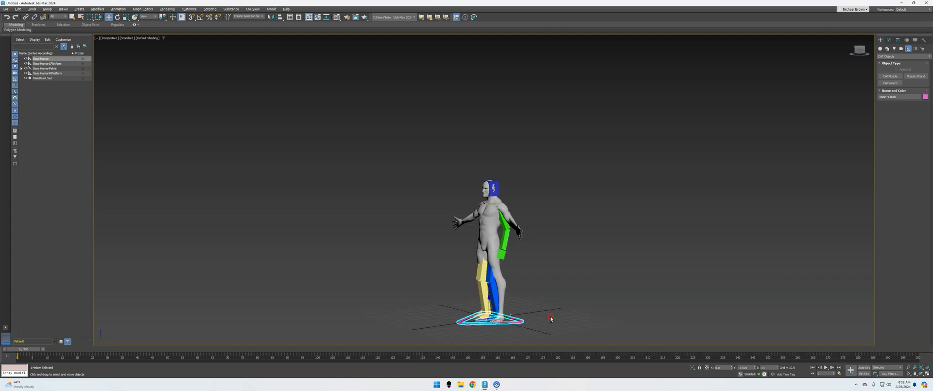
{"action": "left_click_drag", "start_coordinate": [551, 320], "coordinate": [561, 293]}
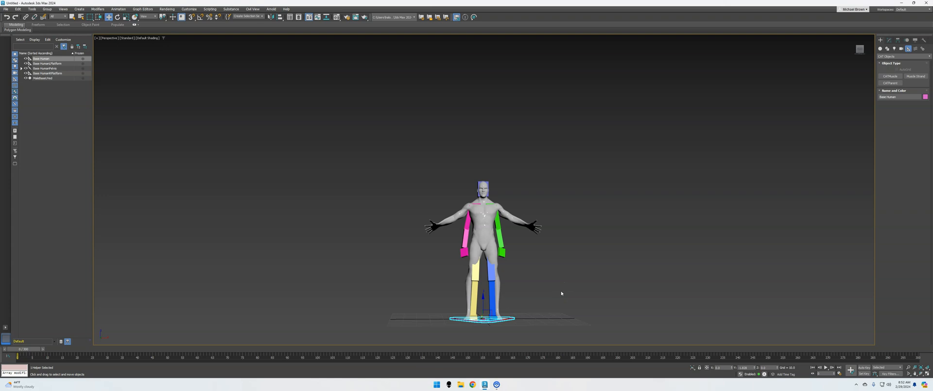
{"action": "mouse_move", "coordinate": [560, 284]}
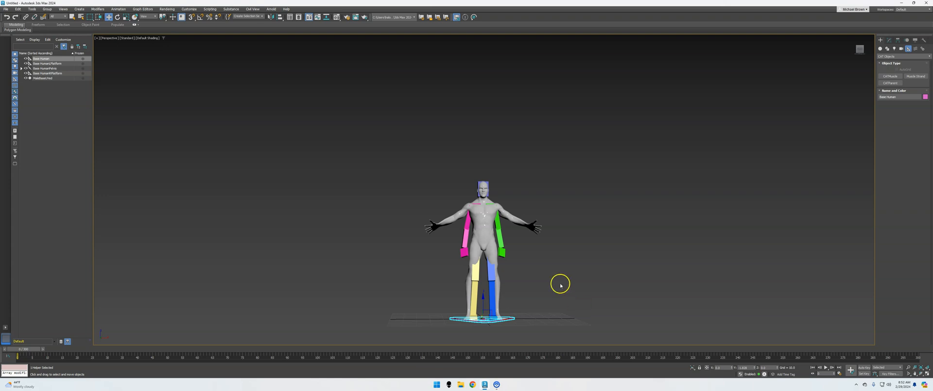
Turn on See-Through in the human mesh's Display Properties.
{"action": "left_click", "coordinate": [481, 226]}
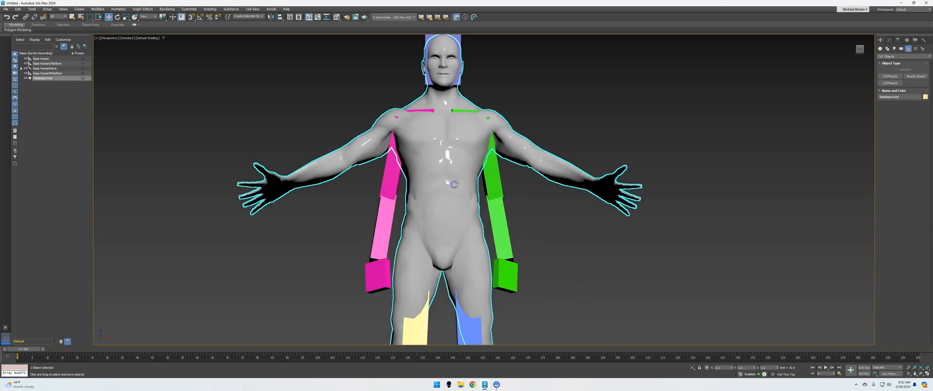
{"action": "mouse_move", "coordinate": [463, 166]}
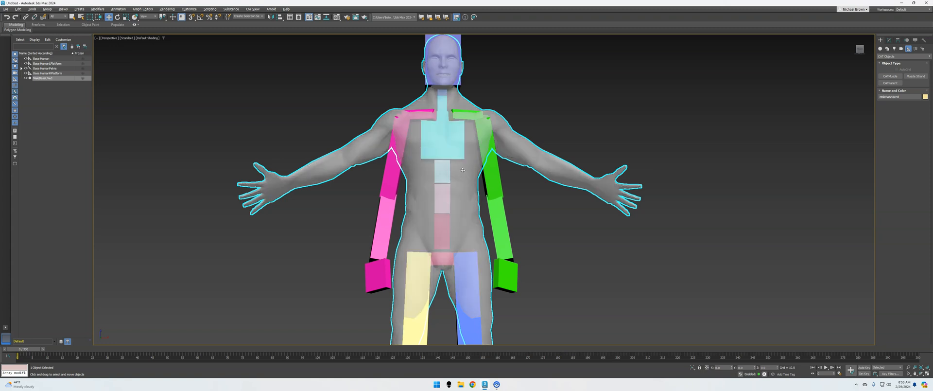
{"action": "left_click", "coordinate": [909, 49]}
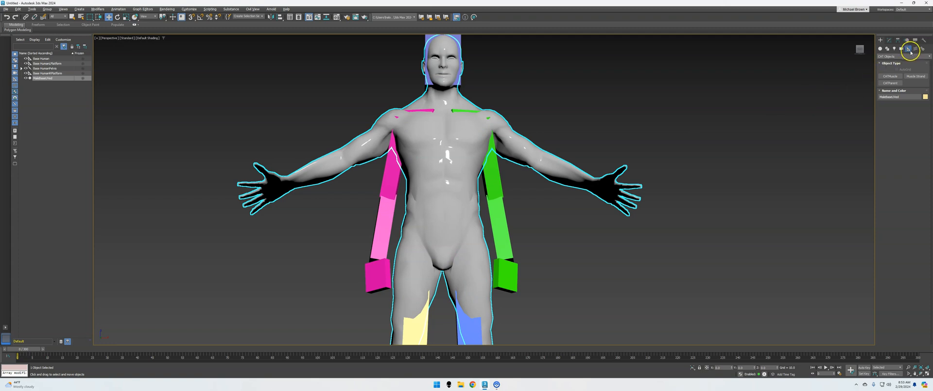
{"action": "left_click", "coordinate": [910, 48]}
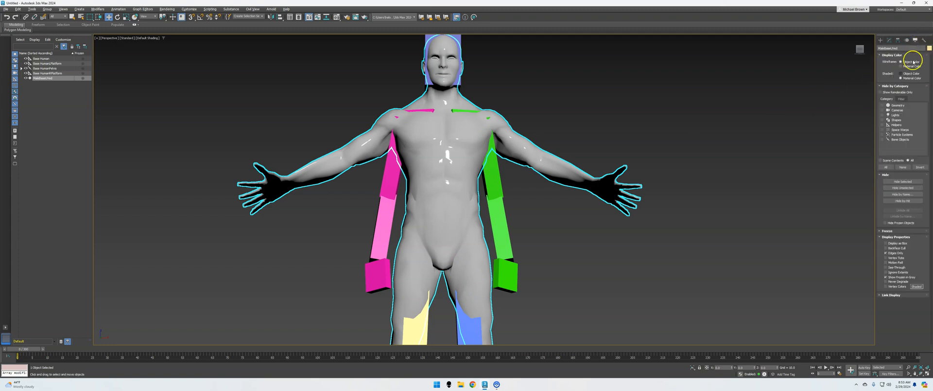
{"action": "mouse_move", "coordinate": [888, 98]}
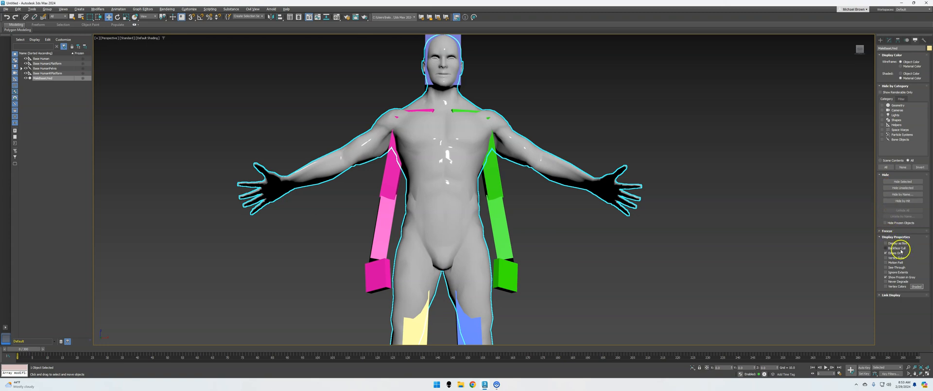
{"action": "left_click", "coordinate": [897, 267]}
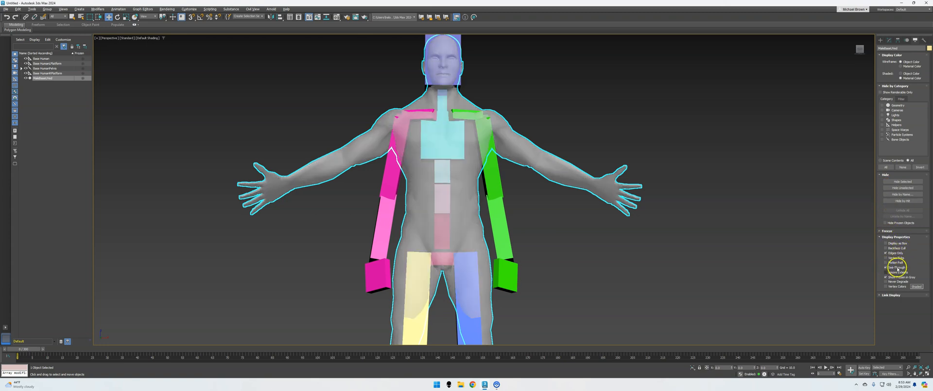
{"action": "left_click", "coordinate": [886, 267]}
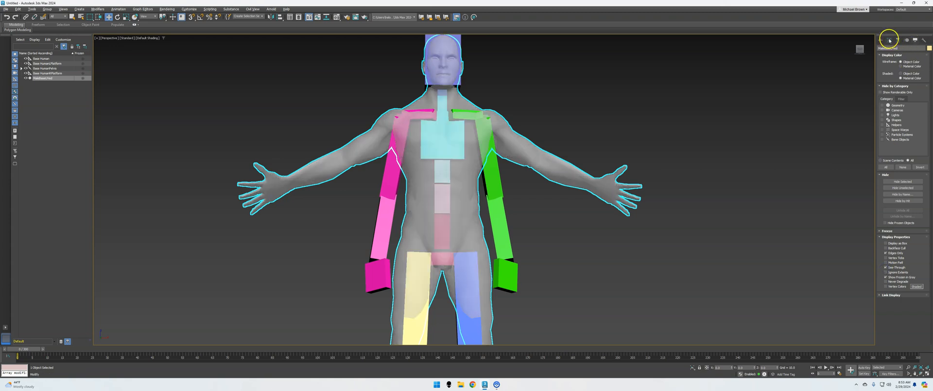
{"action": "left_click", "coordinate": [889, 39]}
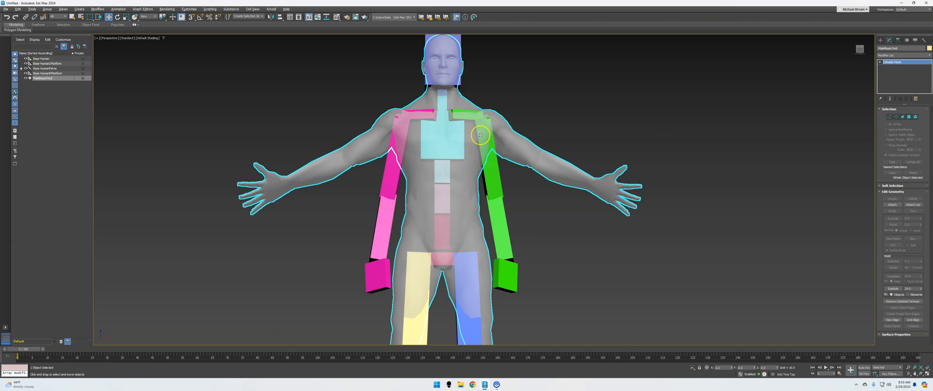
{"action": "mouse_move", "coordinate": [440, 120]}
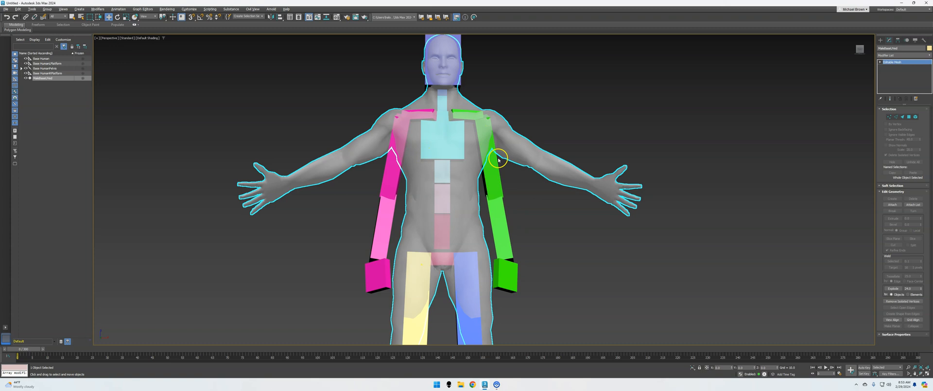
Select the green upper arm bone and set the reference coordinate system to Local.
{"action": "left_click", "coordinate": [488, 136]}
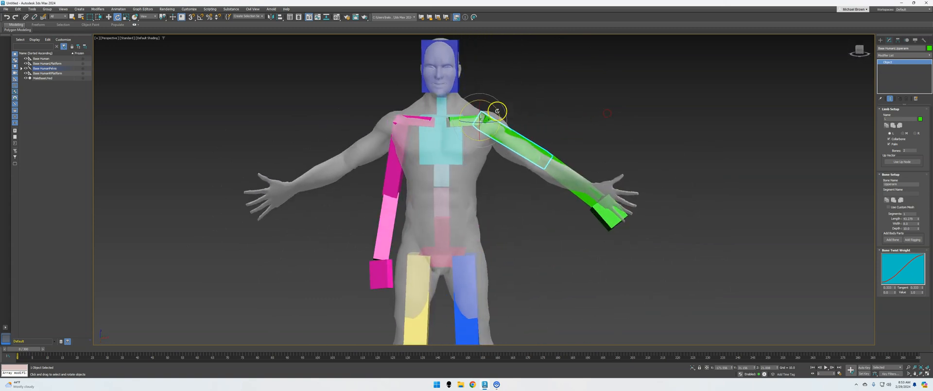
{"action": "mouse_move", "coordinate": [392, 102]}
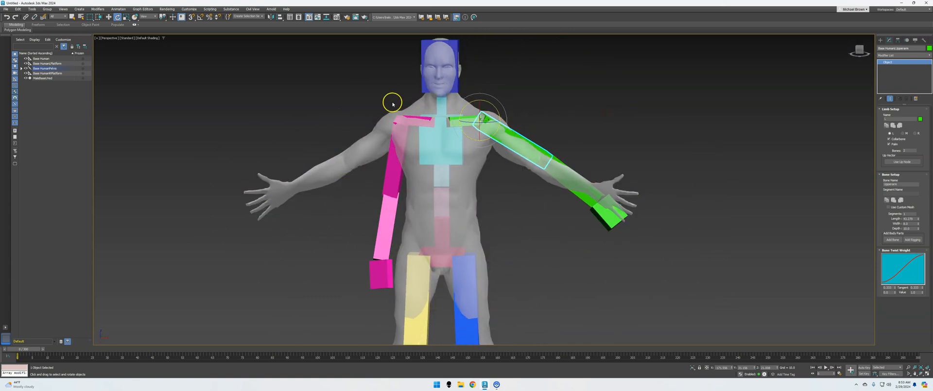
{"action": "mouse_move", "coordinate": [219, 31]}
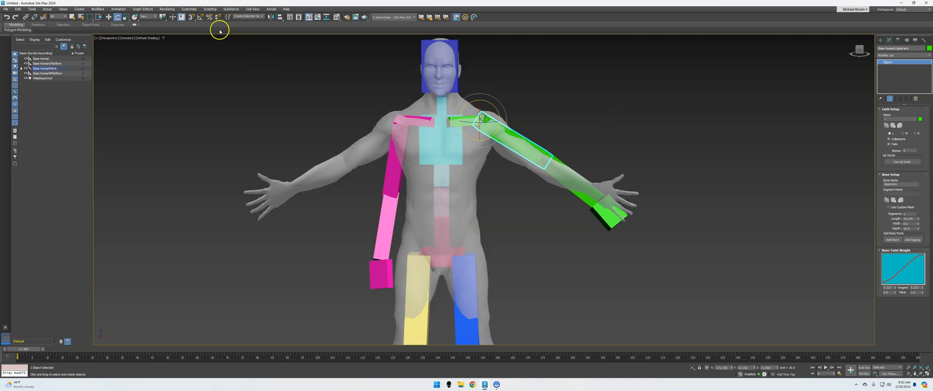
{"action": "left_click", "coordinate": [151, 16]}
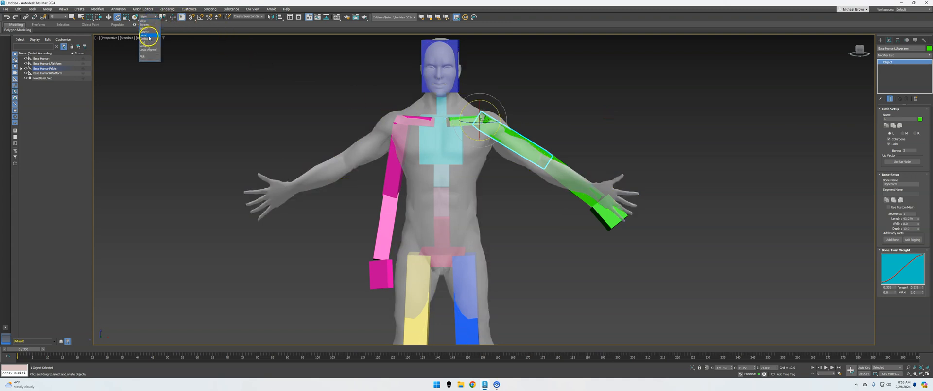
{"action": "left_click", "coordinate": [145, 35]}
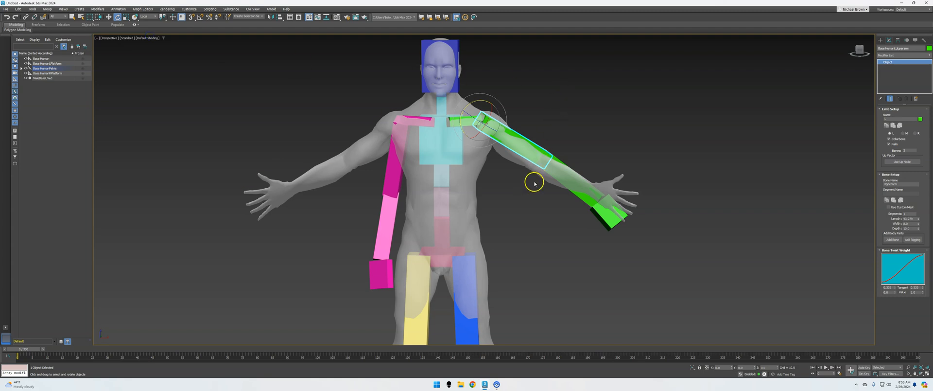
Angle the green upper arm bone along the mesh arm and move the hand bone into the hand.
{"action": "left_click", "coordinate": [42, 78]}
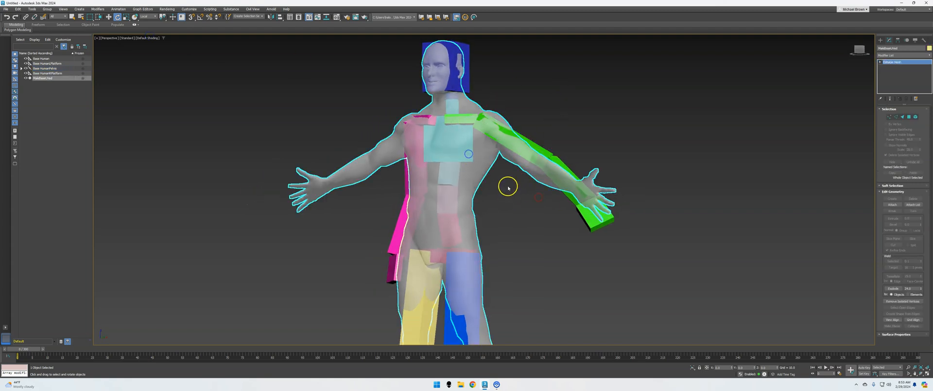
{"action": "left_click", "coordinate": [516, 216]}
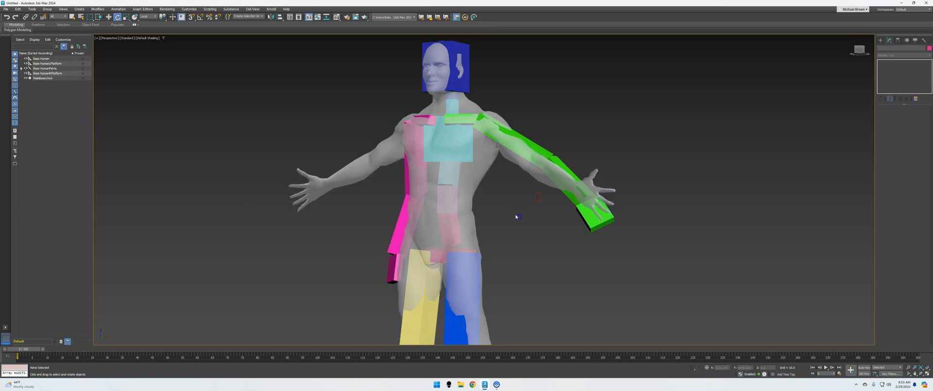
{"action": "mouse_move", "coordinate": [244, 131]}
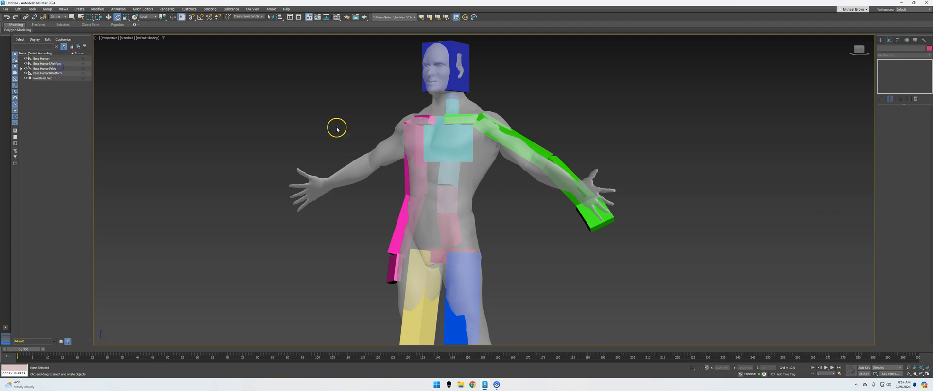
{"action": "left_click_drag", "start_coordinate": [337, 129], "coordinate": [570, 125]}
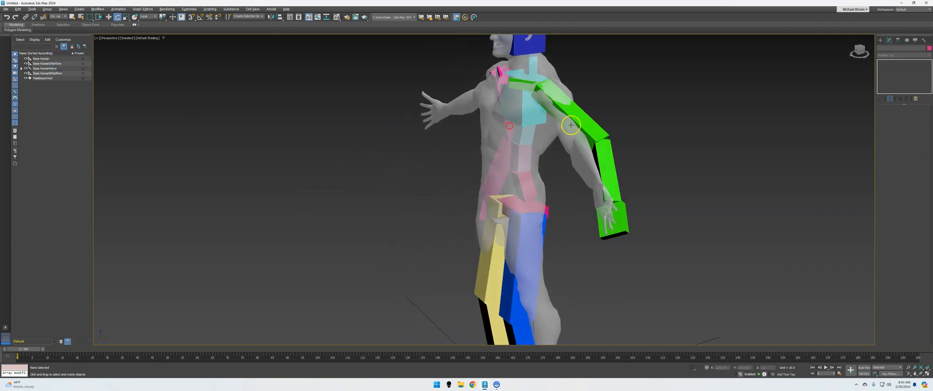
{"action": "left_click", "coordinate": [545, 104]}
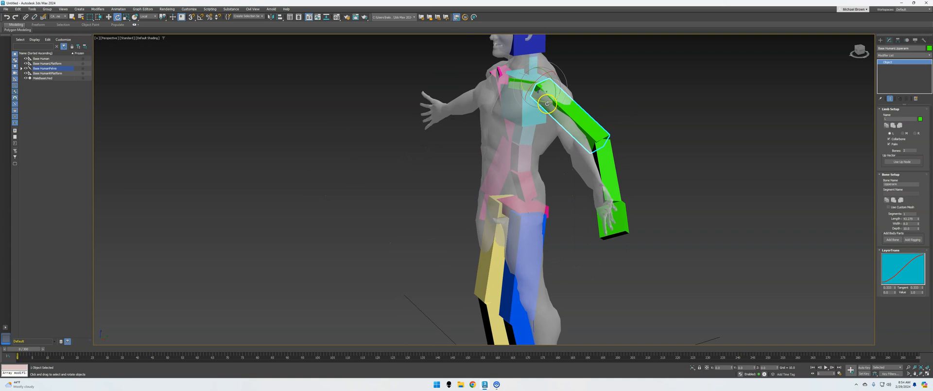
{"action": "left_click_drag", "start_coordinate": [545, 104], "coordinate": [540, 98]}
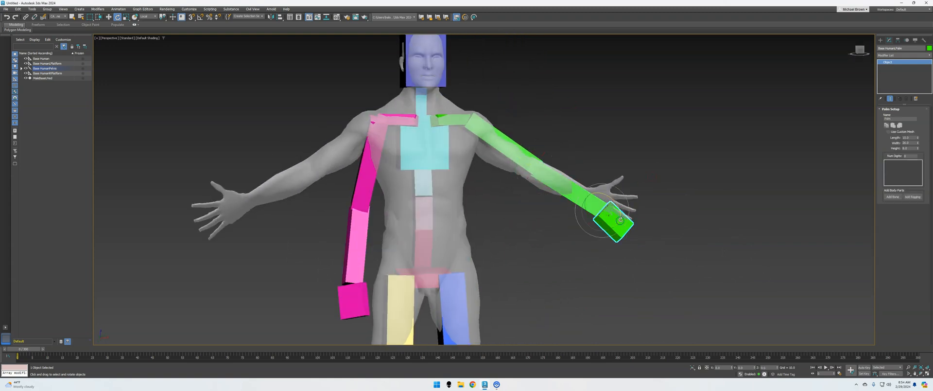
{"action": "left_click_drag", "start_coordinate": [607, 215], "coordinate": [619, 226]}
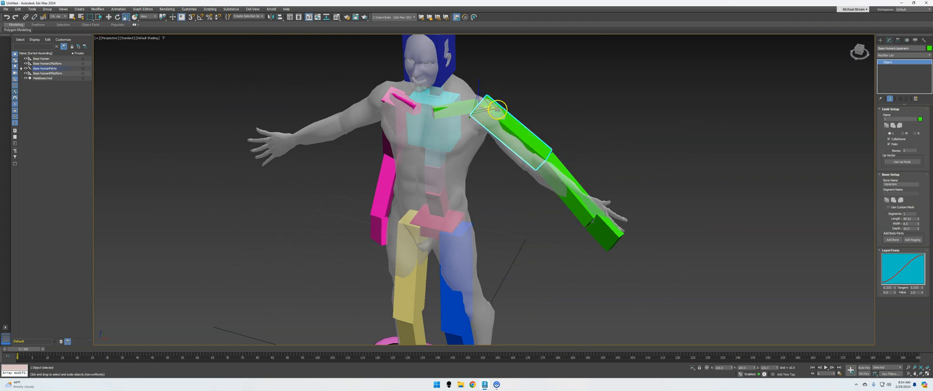
Switch to Local coordinates and move the green upper arm bone into the mesh shoulder.
{"action": "left_click", "coordinate": [152, 16]}
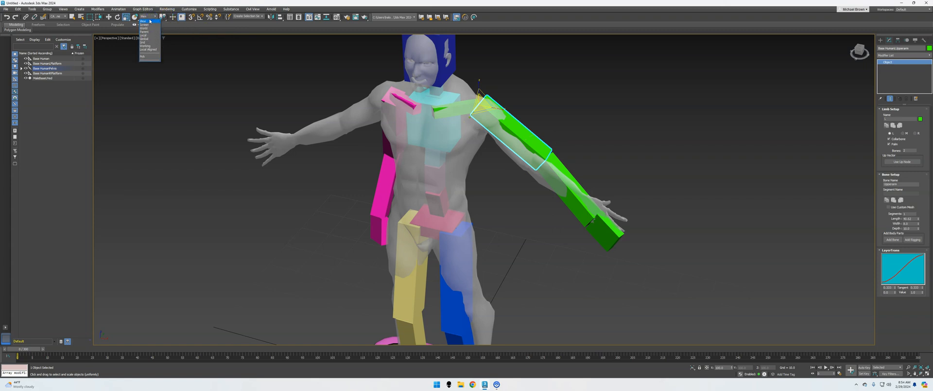
{"action": "left_click", "coordinate": [145, 40]}
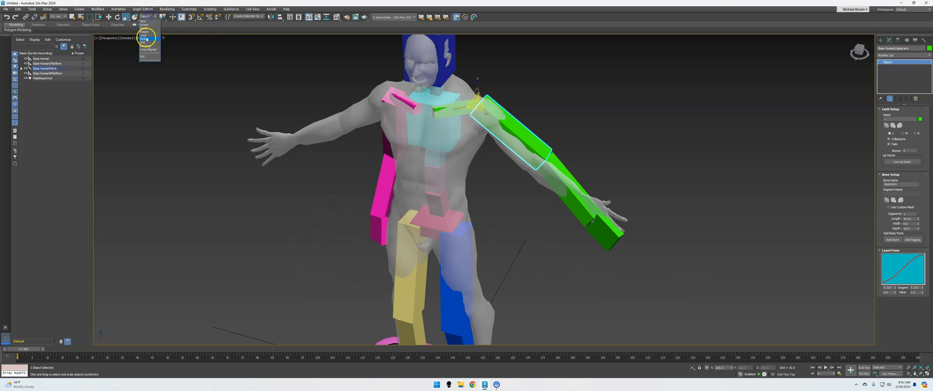
{"action": "left_click", "coordinate": [145, 40]}
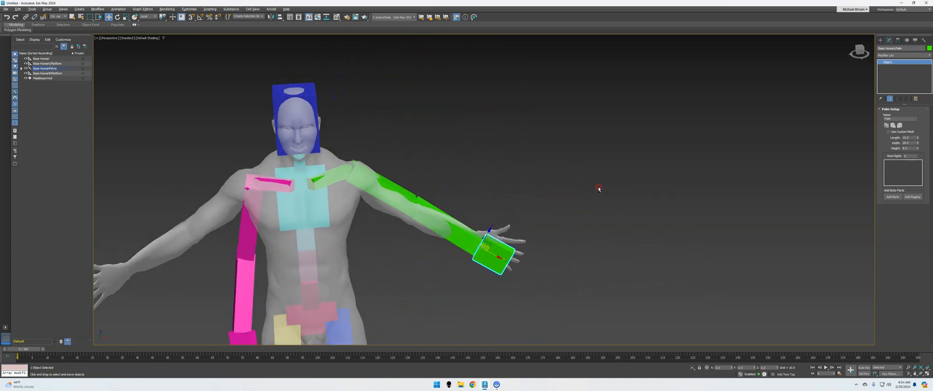
{"action": "left_click", "coordinate": [432, 223]}
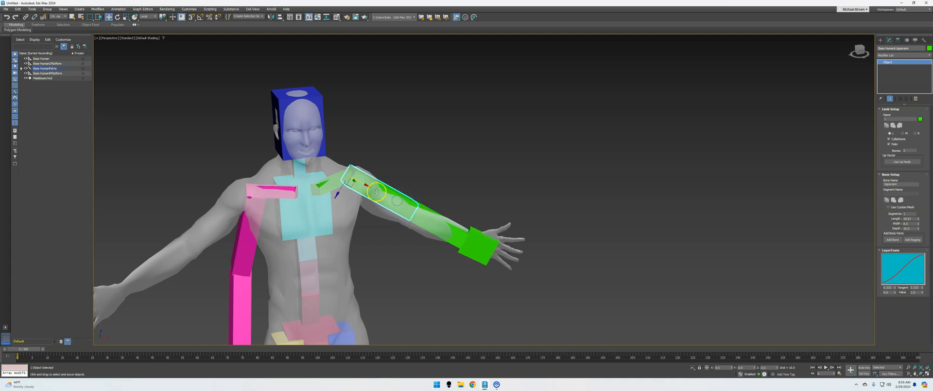
{"action": "left_click_drag", "start_coordinate": [377, 192], "coordinate": [371, 188]}
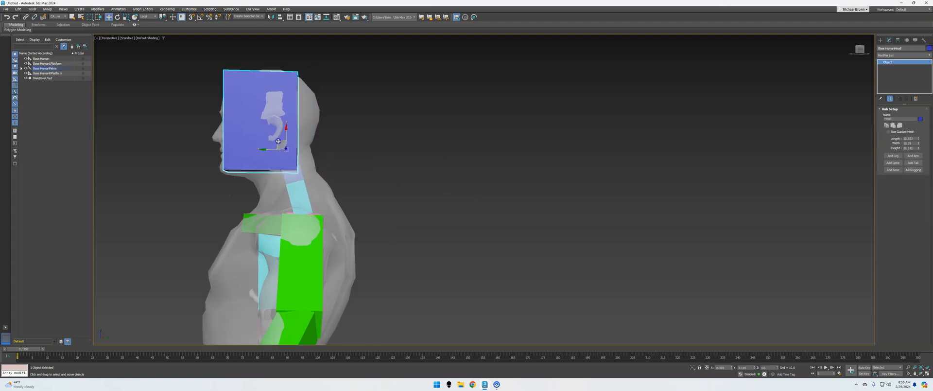
Move the blue head bone to fit inside the mesh head.
{"action": "left_click_drag", "start_coordinate": [279, 142], "coordinate": [281, 144]}
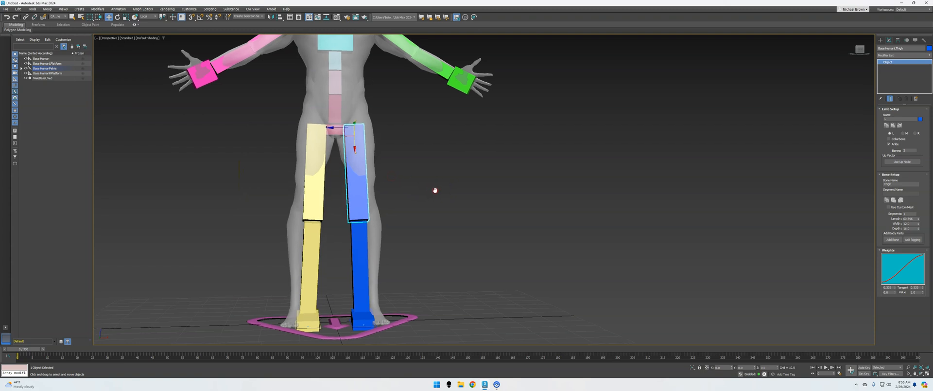
Move the blue foot platform under the mesh foot and fit the thigh and calf bones.
{"action": "left_click", "coordinate": [117, 17]}
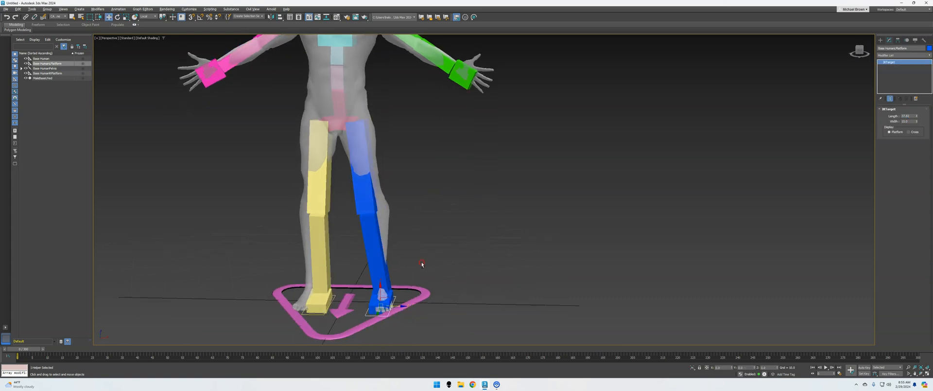
{"action": "left_click_drag", "start_coordinate": [422, 264], "coordinate": [411, 310]}
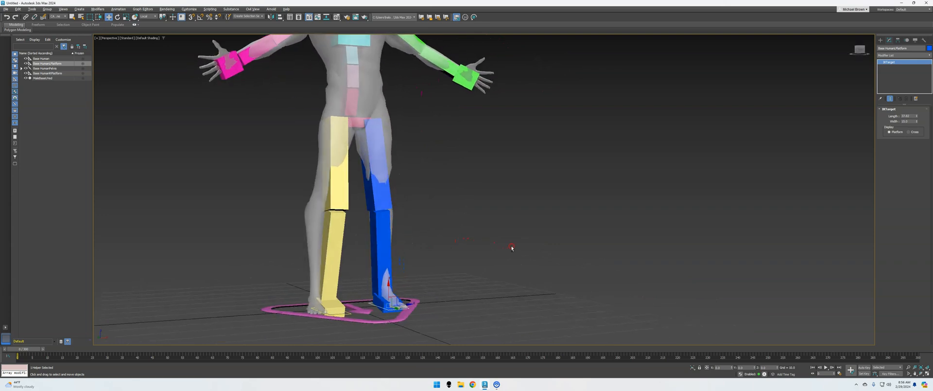
{"action": "left_click_drag", "start_coordinate": [512, 248], "coordinate": [464, 252]}
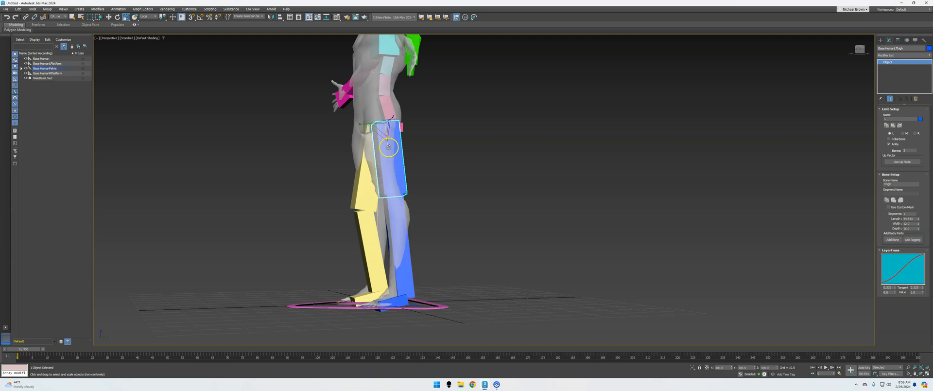
{"action": "left_click_drag", "start_coordinate": [389, 147], "coordinate": [387, 154]}
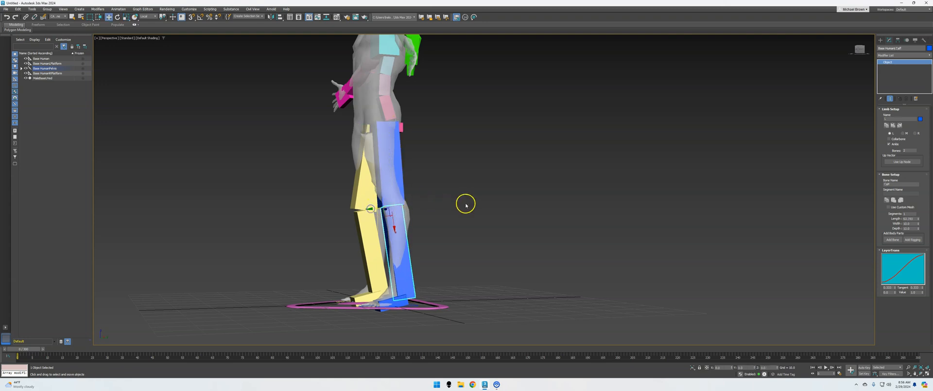
{"action": "left_click_drag", "start_coordinate": [466, 204], "coordinate": [422, 208]}
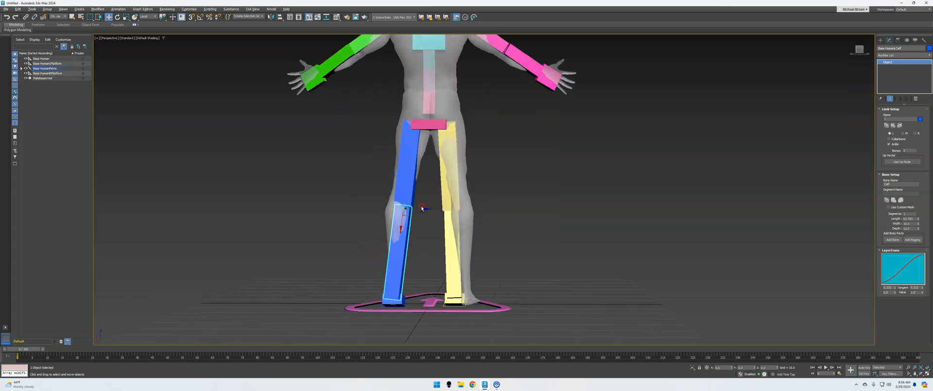
{"action": "left_click_drag", "start_coordinate": [422, 208], "coordinate": [395, 130]}
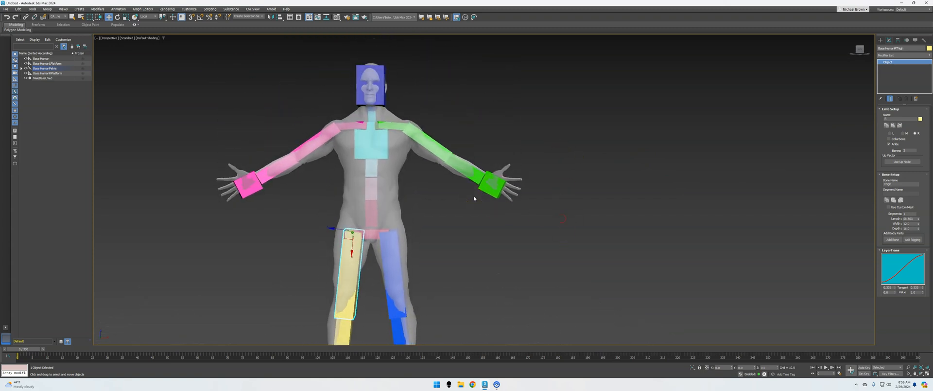
{"action": "mouse_move", "coordinate": [56, 25]}
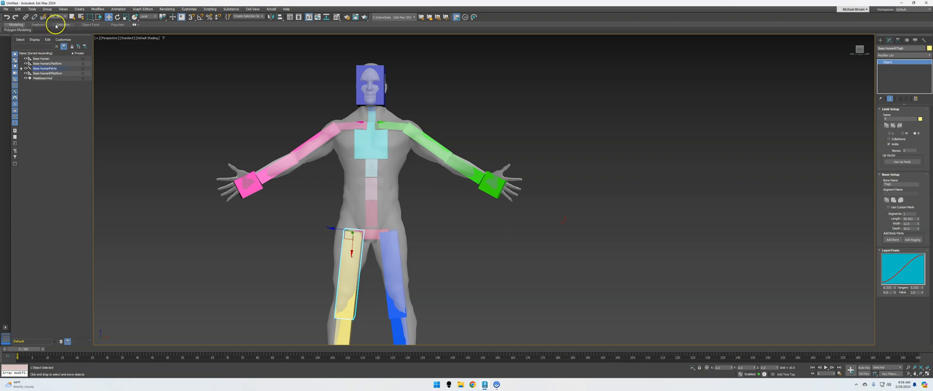
{"action": "mouse_move", "coordinate": [141, 78]}
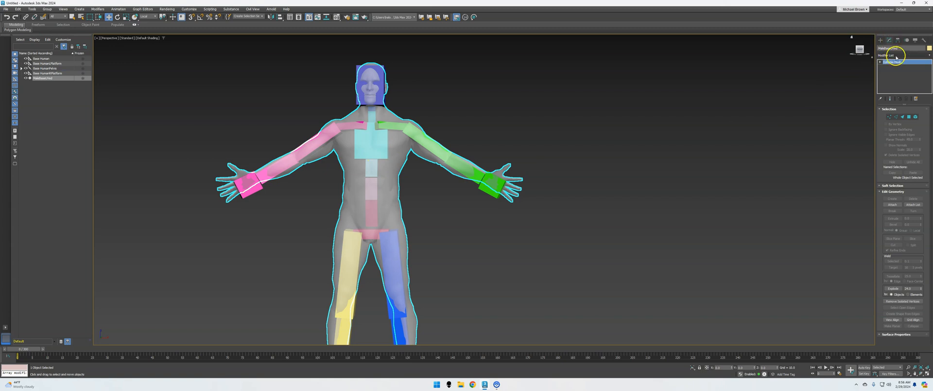
Add a Skin modifier and load the pelvis and its child bones into it.
{"action": "left_click", "coordinate": [887, 56]}
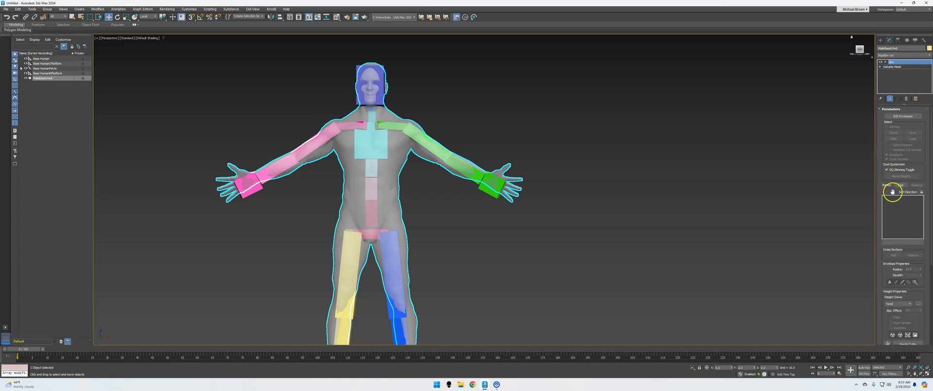
{"action": "left_click", "coordinate": [916, 186]}
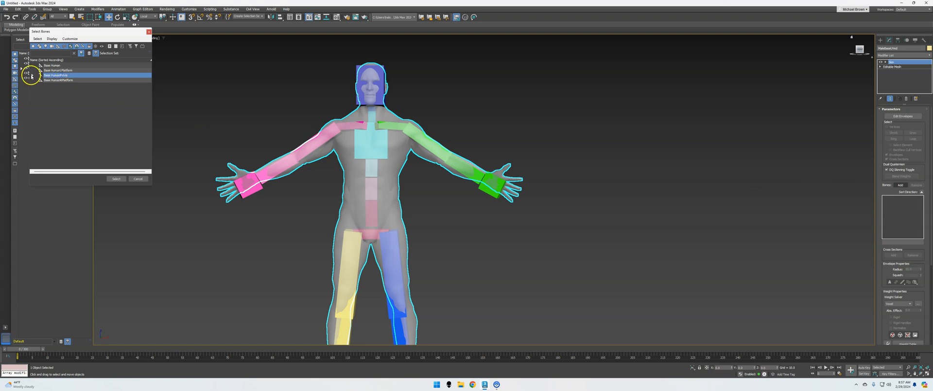
{"action": "left_click", "coordinate": [40, 75]}
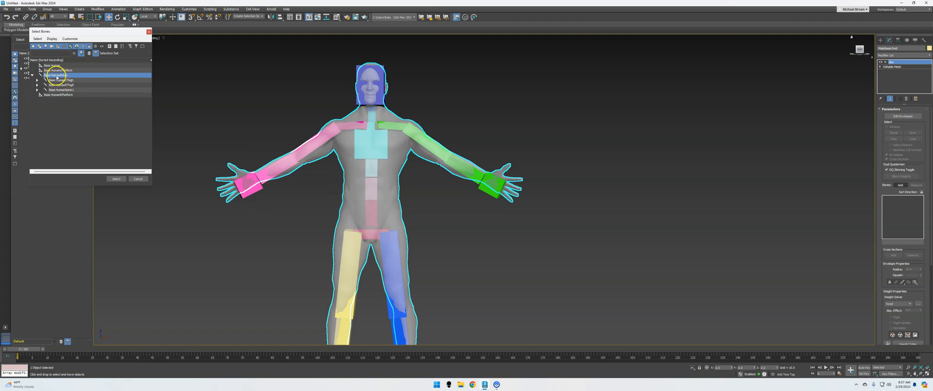
{"action": "left_click", "coordinate": [58, 75]}
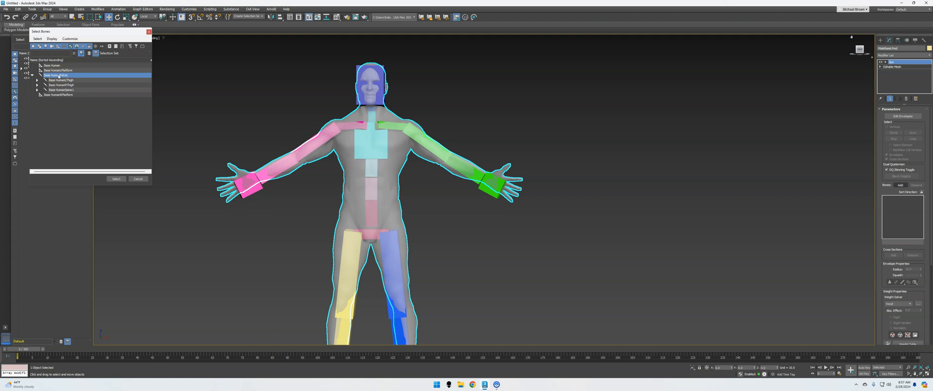
{"action": "left_click", "coordinate": [59, 80]}
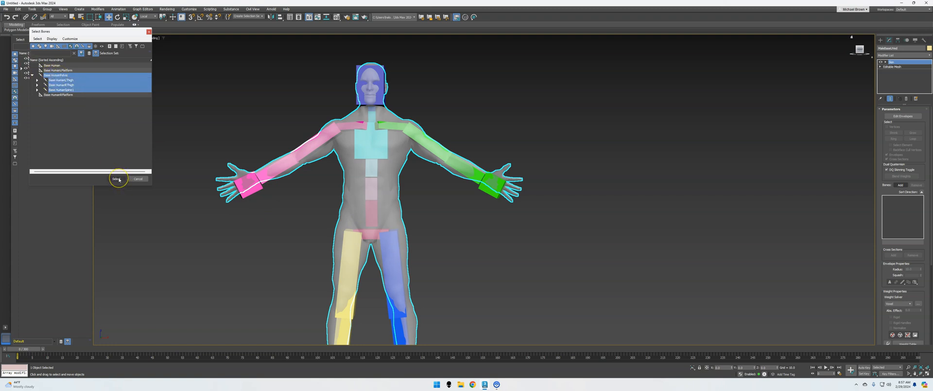
{"action": "left_click", "coordinate": [117, 179]}
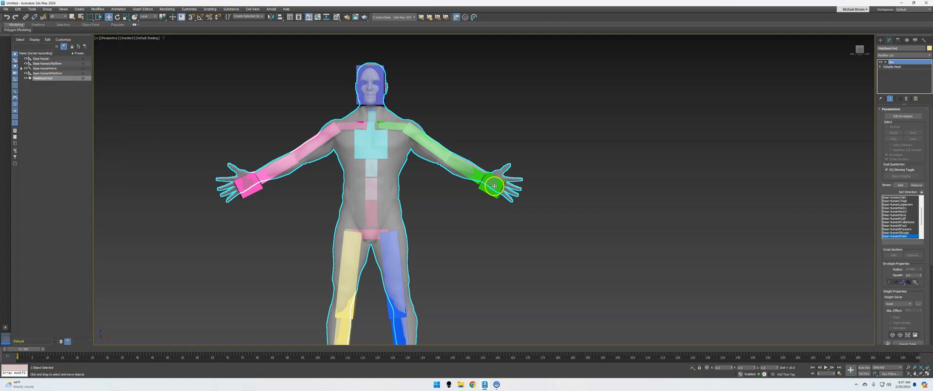
{"action": "mouse_move", "coordinate": [413, 183]}
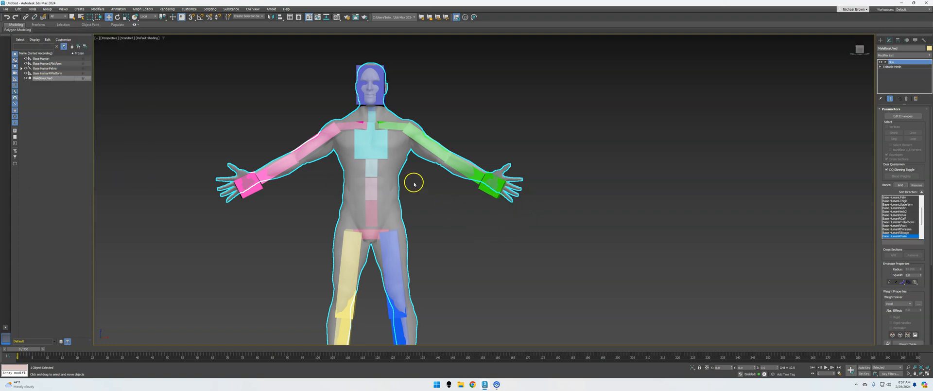
{"action": "mouse_move", "coordinate": [862, 55]}
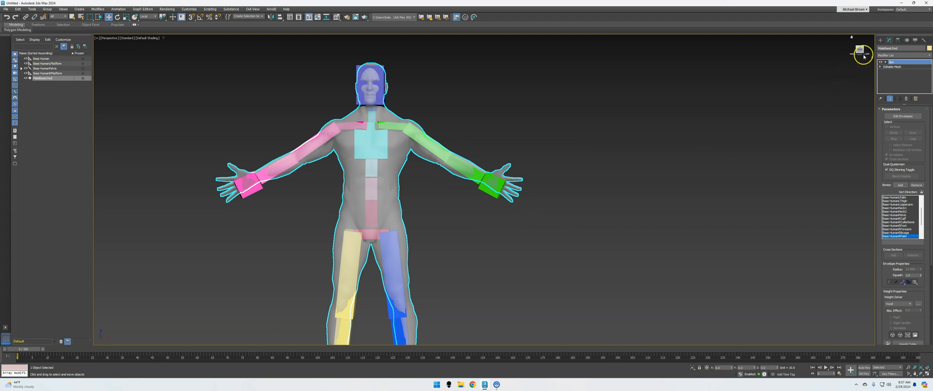
Add the CAT rig's first animation layer with Abs, then select the green upper arm bone.
{"action": "left_click", "coordinate": [886, 40]}
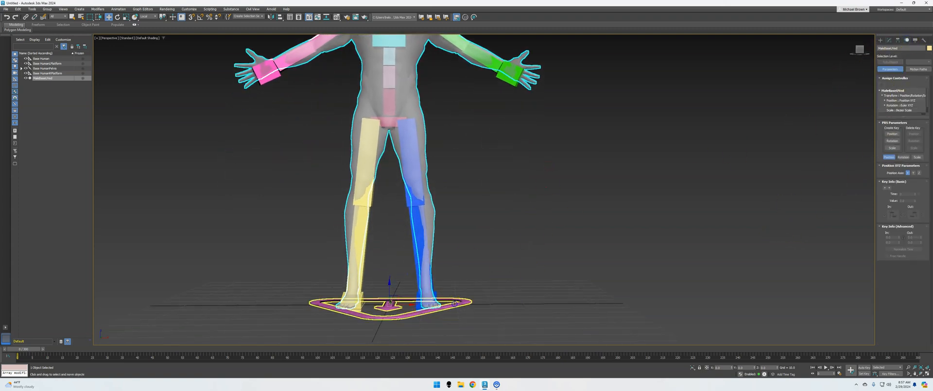
{"action": "left_click", "coordinate": [42, 58]}
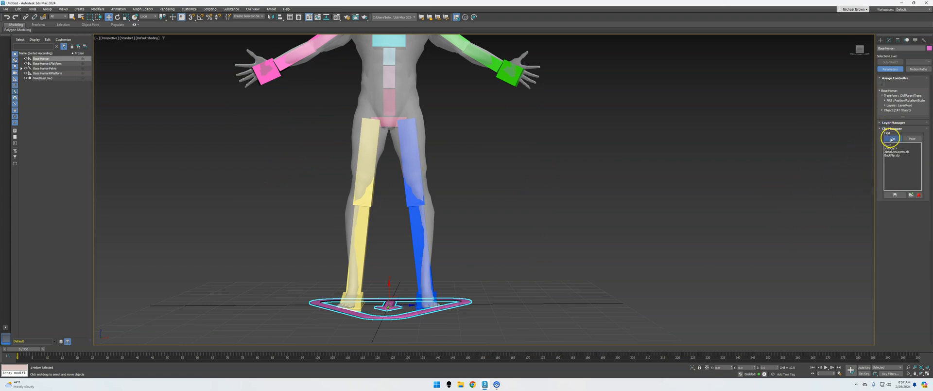
{"action": "left_click", "coordinate": [887, 128]}
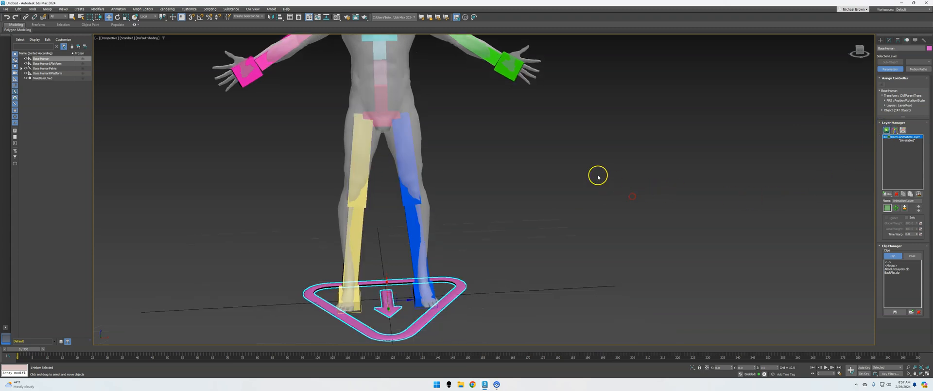
{"action": "left_click", "coordinate": [42, 78]}
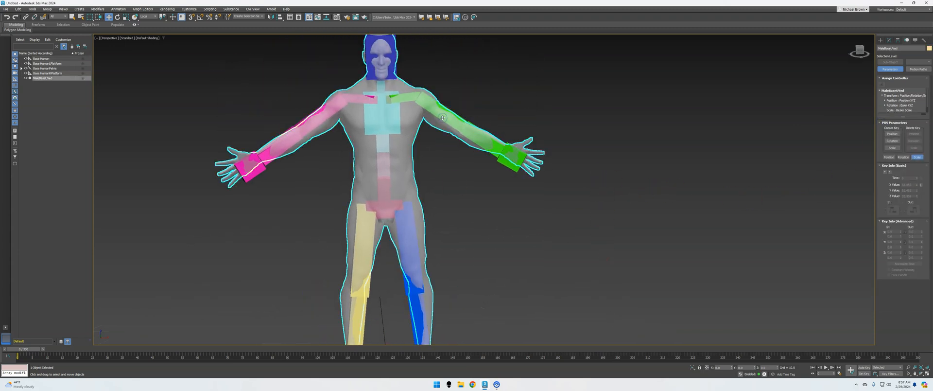
{"action": "left_click", "coordinate": [435, 96]}
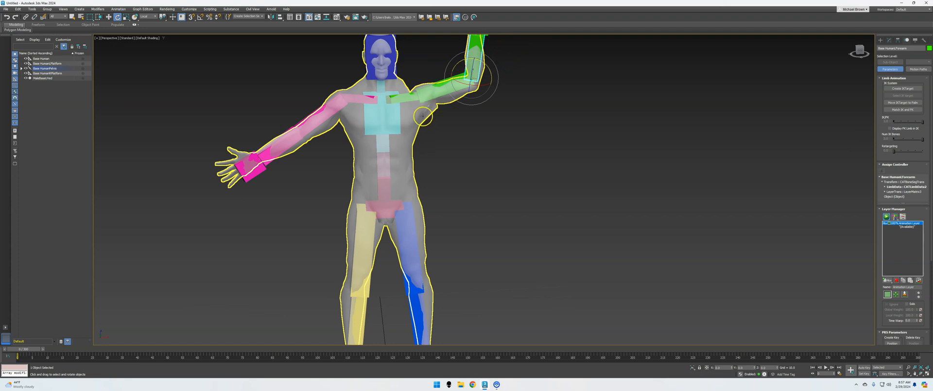
Zoom into the raised shoulder, turn off See-Through on the body mesh, and orbit to inspect.
{"action": "left_click", "coordinate": [485, 168]}
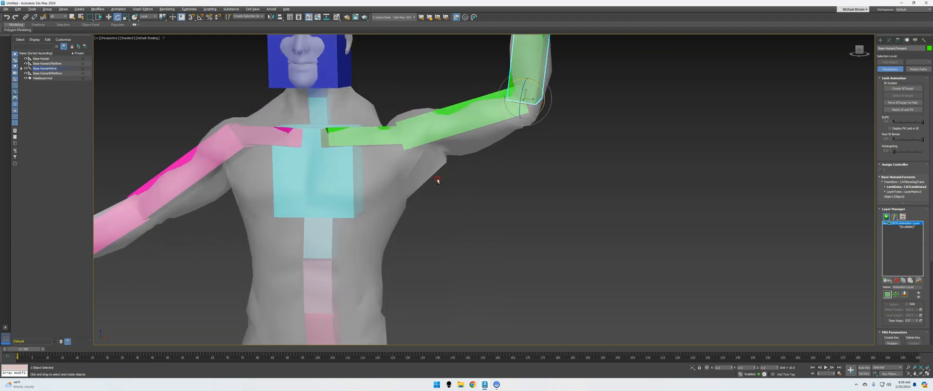
{"action": "left_click", "coordinate": [401, 179]}
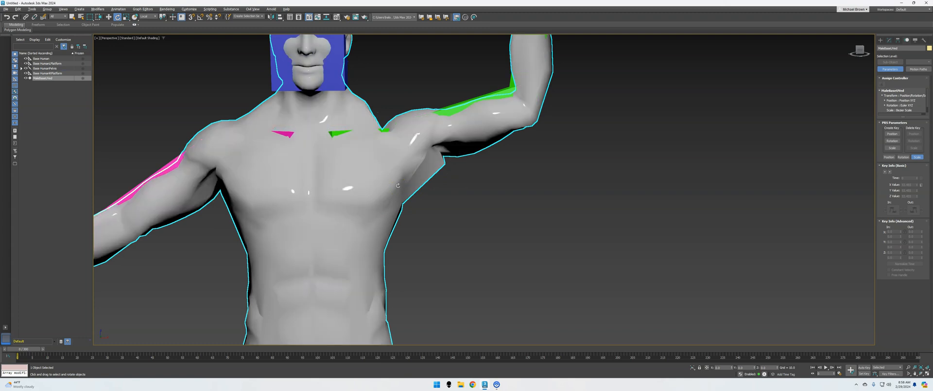
{"action": "left_click_drag", "start_coordinate": [397, 185], "coordinate": [421, 192]}
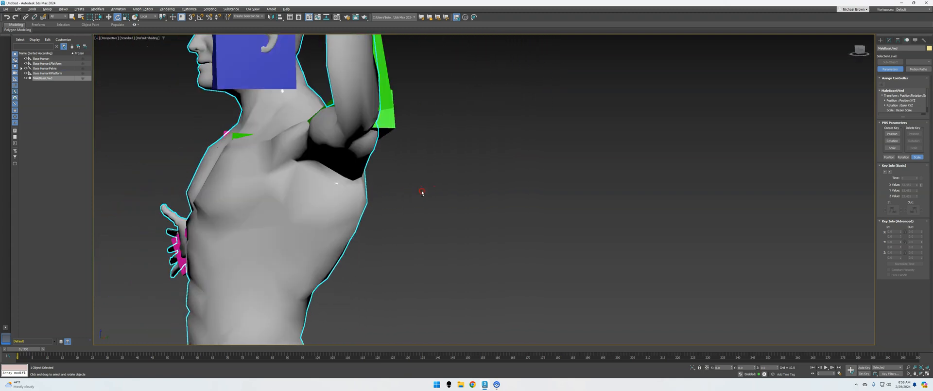
{"action": "left_click_drag", "start_coordinate": [422, 193], "coordinate": [443, 165]}
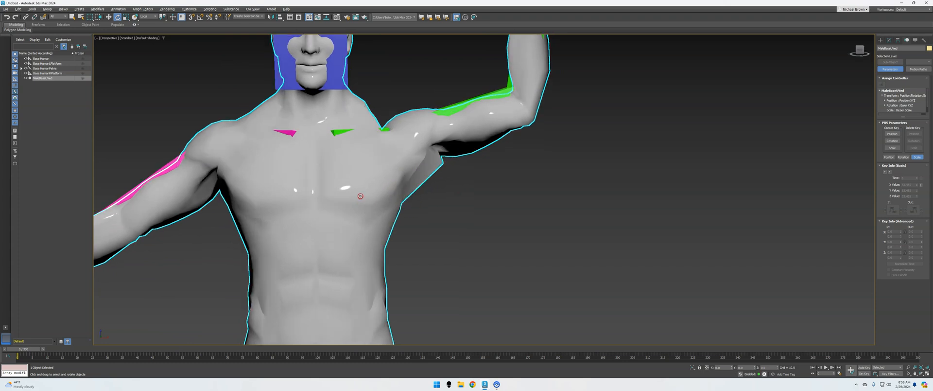
Orbit above the shoulder and back to the chest front to inspect the creased skin.
{"action": "left_click_drag", "start_coordinate": [360, 197], "coordinate": [360, 285]}
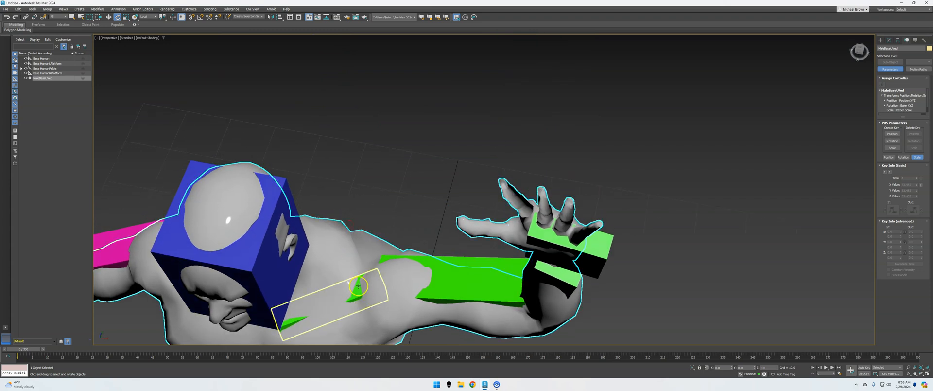
{"action": "left_click_drag", "start_coordinate": [357, 238], "coordinate": [357, 119]}
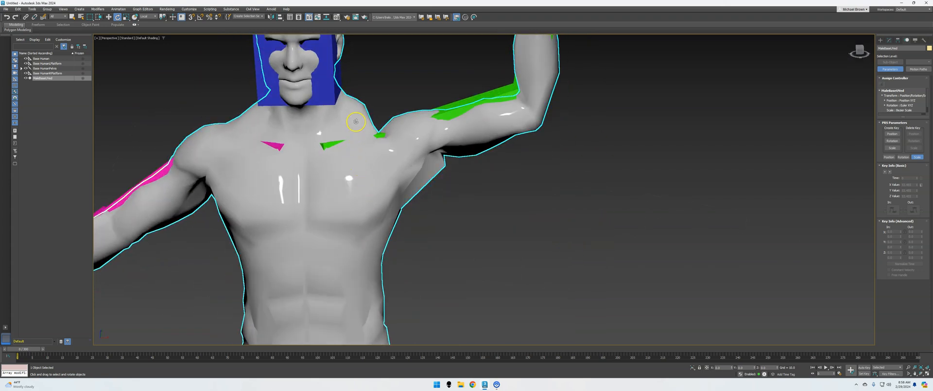
{"action": "mouse_move", "coordinate": [767, 96]}
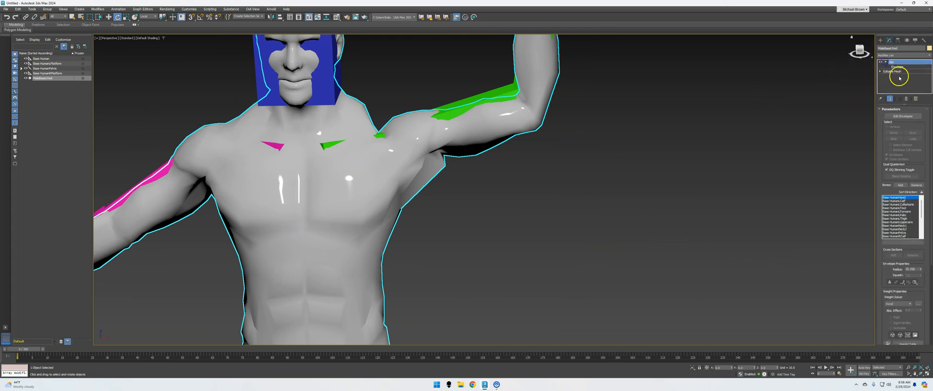
Enter Skin Edit Envelopes mode and switch the viewport shading to Edged Faces.
{"action": "left_click", "coordinate": [893, 67]}
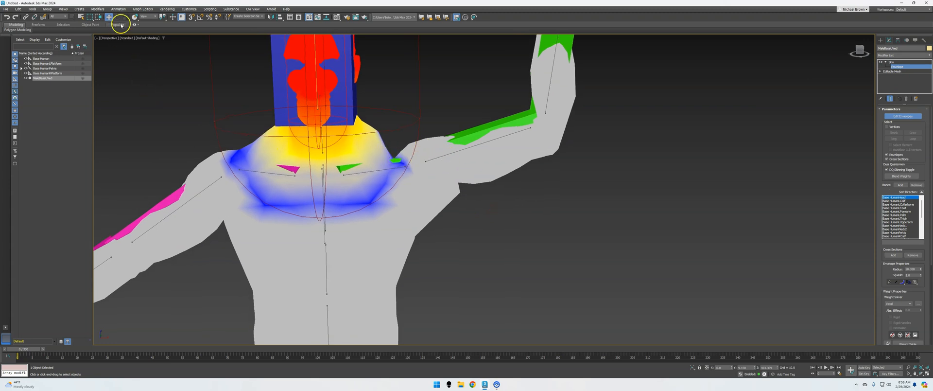
{"action": "left_click", "coordinate": [153, 38]}
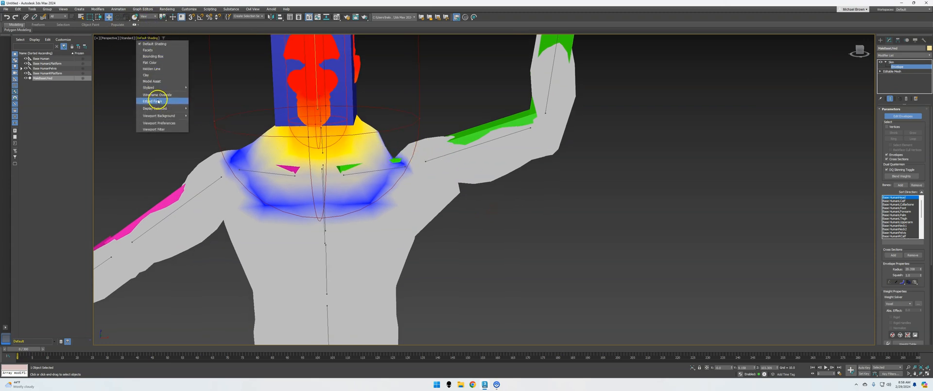
{"action": "left_click", "coordinate": [154, 100]}
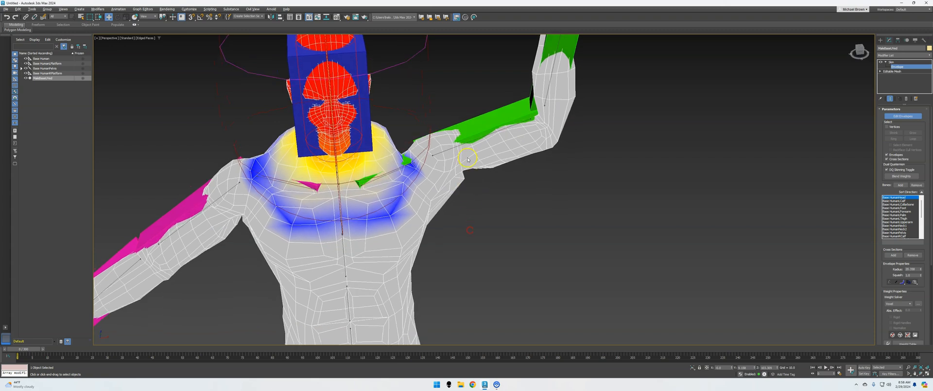
Inspect the upper arm bone's envelope around the shoulder, then select the ribcage bone's envelope.
{"action": "left_click", "coordinate": [899, 222]}
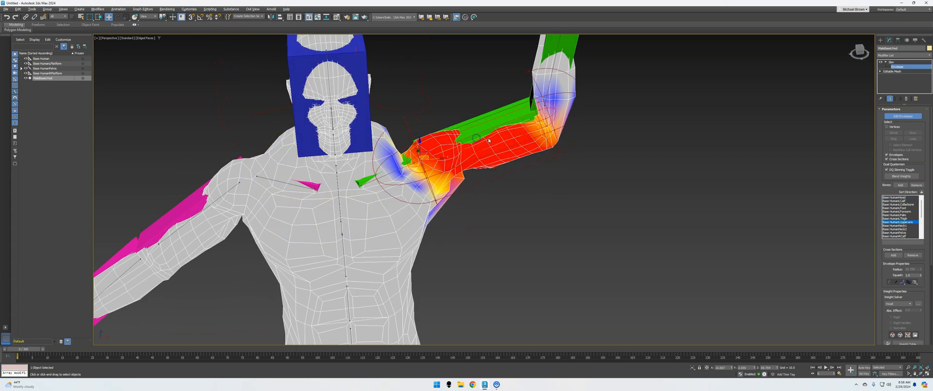
{"action": "mouse_move", "coordinate": [509, 191]}
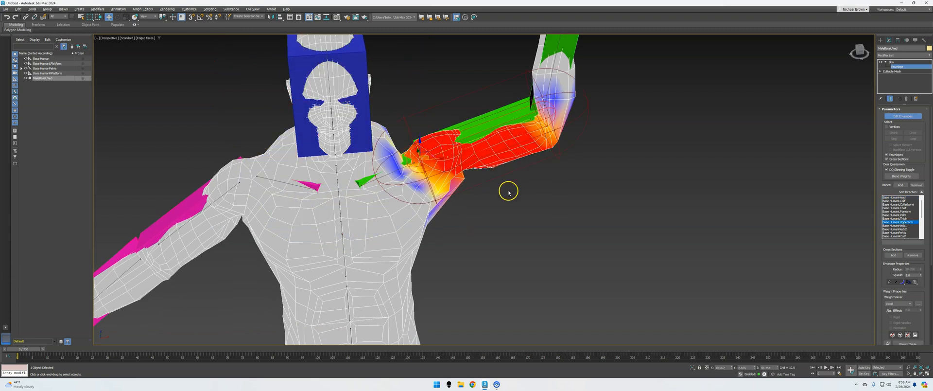
{"action": "left_click_drag", "start_coordinate": [509, 190], "coordinate": [473, 167]}
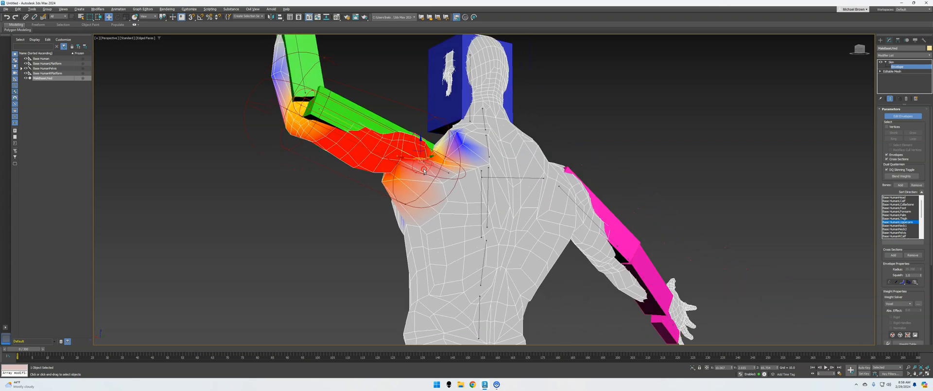
{"action": "left_click_drag", "start_coordinate": [417, 179], "coordinate": [488, 166]}
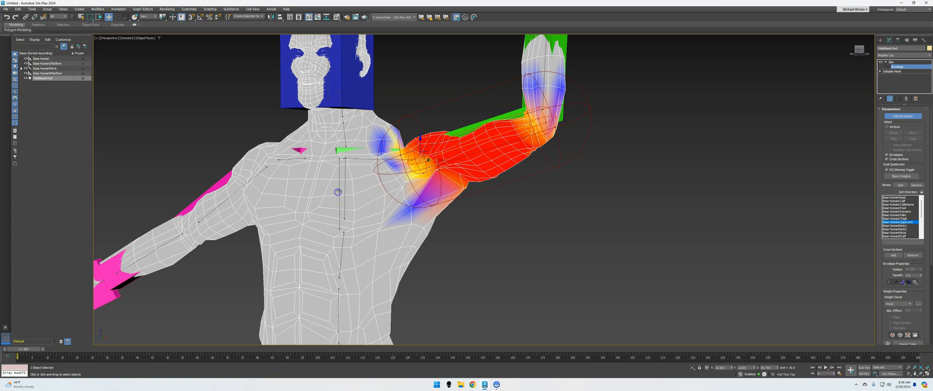
{"action": "left_click", "coordinate": [902, 236]}
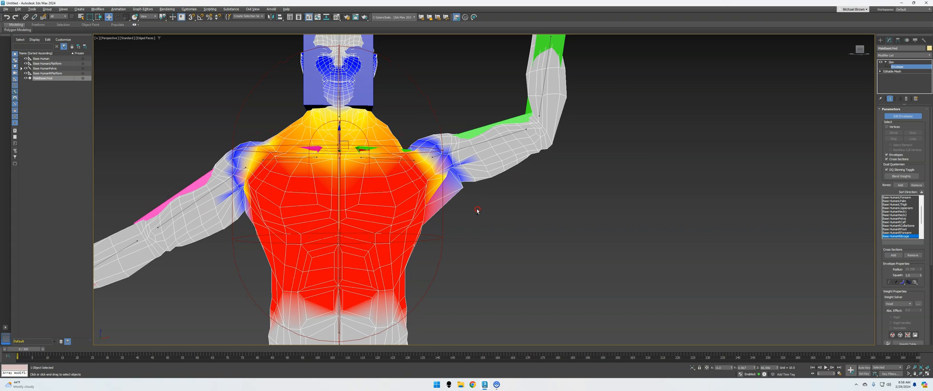
{"action": "mouse_move", "coordinate": [407, 146]}
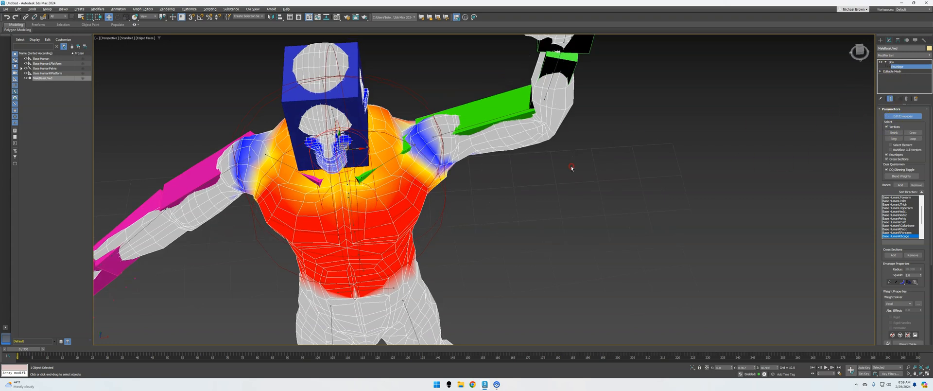
{"action": "scroll", "scroll_direction": "up", "scroll_amount": 3}
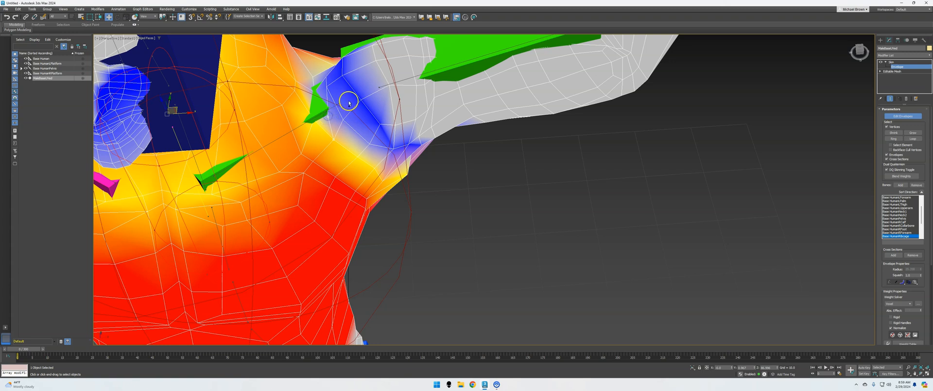
{"action": "left_click_drag", "start_coordinate": [348, 101], "coordinate": [333, 107]}
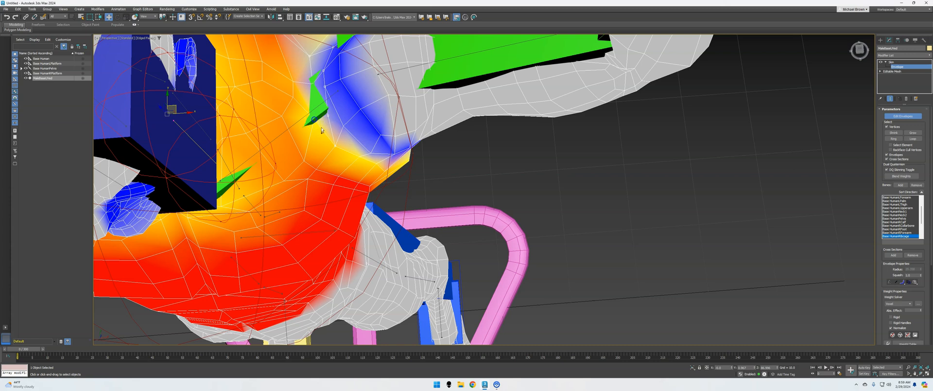
{"action": "mouse_move", "coordinate": [441, 184]}
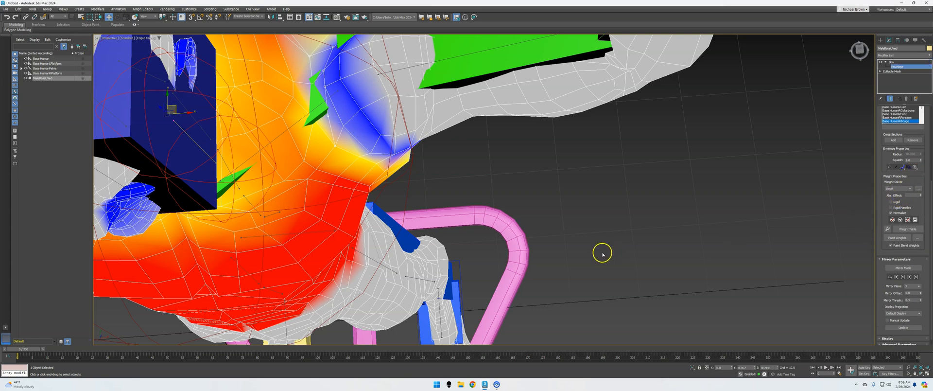
{"action": "mouse_move", "coordinate": [371, 134]}
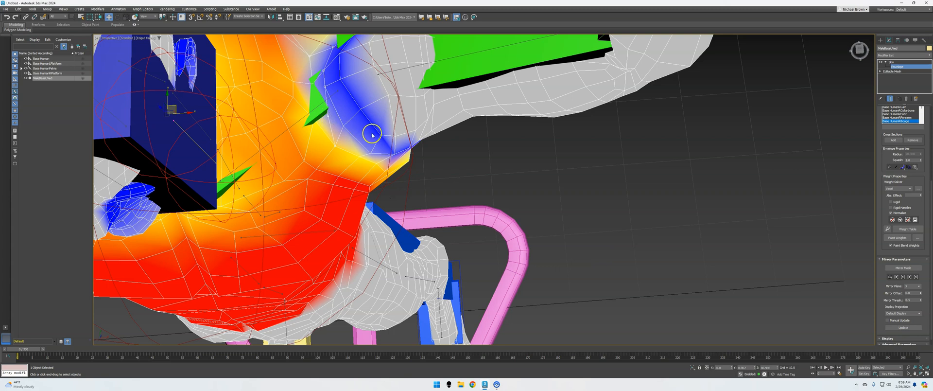
{"action": "mouse_move", "coordinate": [307, 113]}
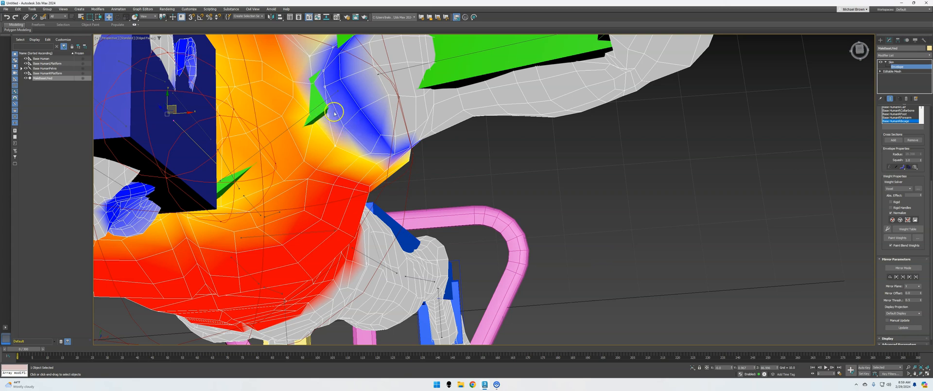
{"action": "mouse_move", "coordinate": [354, 104]}
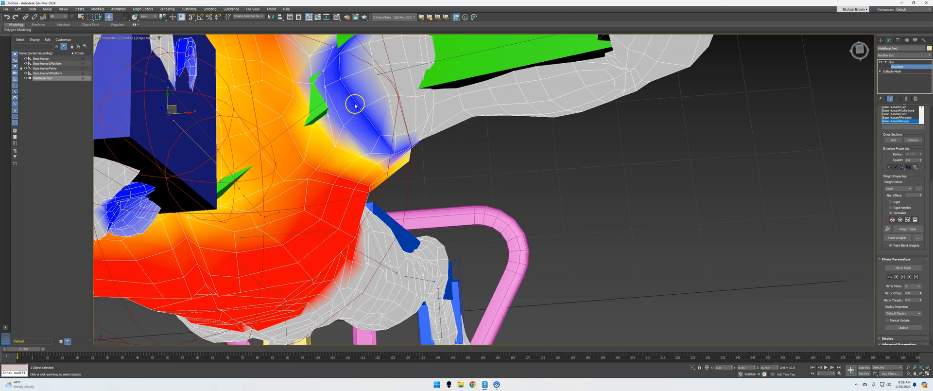
{"action": "mouse_move", "coordinate": [344, 125]}
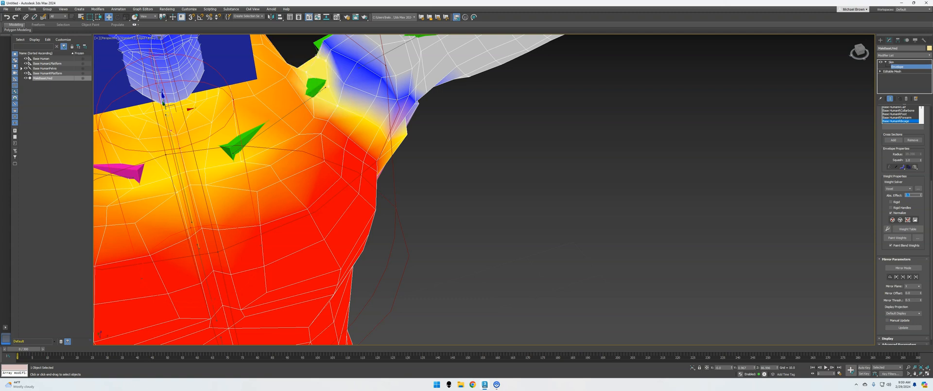
{"action": "mouse_move", "coordinate": [766, 213]}
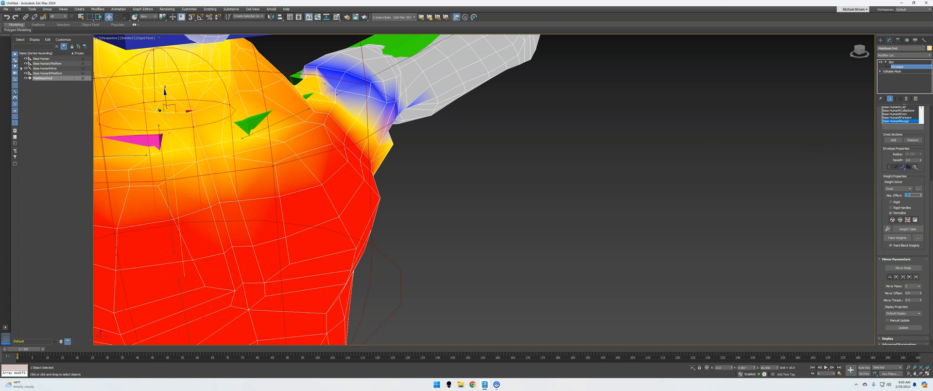
View the armpit from below and set an absolute weight on the armpit vertices.
{"action": "left_click_drag", "start_coordinate": [358, 178], "coordinate": [485, 214]}
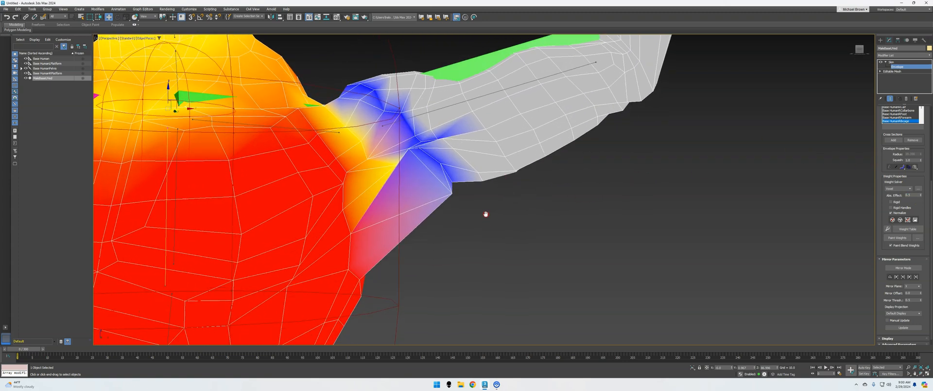
{"action": "left_click_drag", "start_coordinate": [485, 213], "coordinate": [456, 184]}
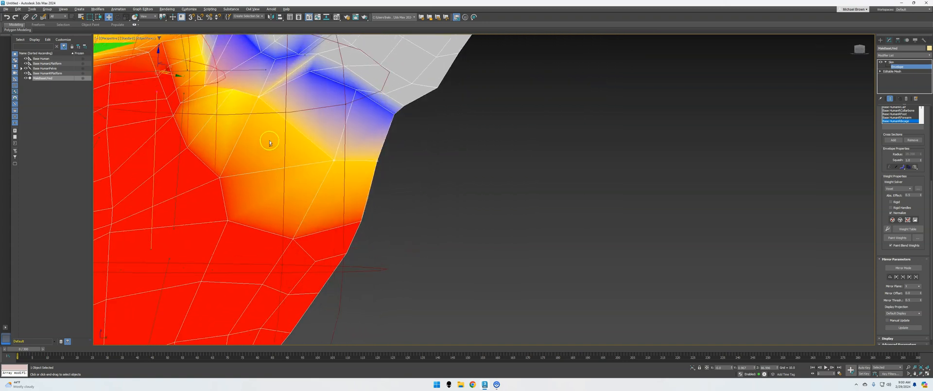
{"action": "mouse_move", "coordinate": [499, 171]}
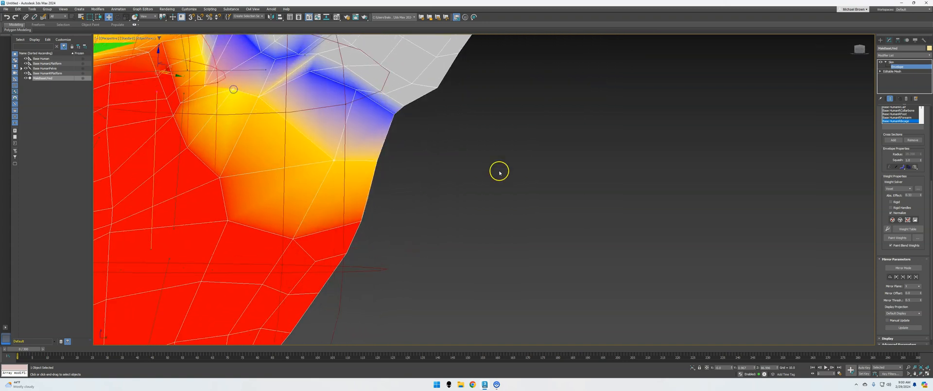
{"action": "left_click", "coordinate": [912, 195]}
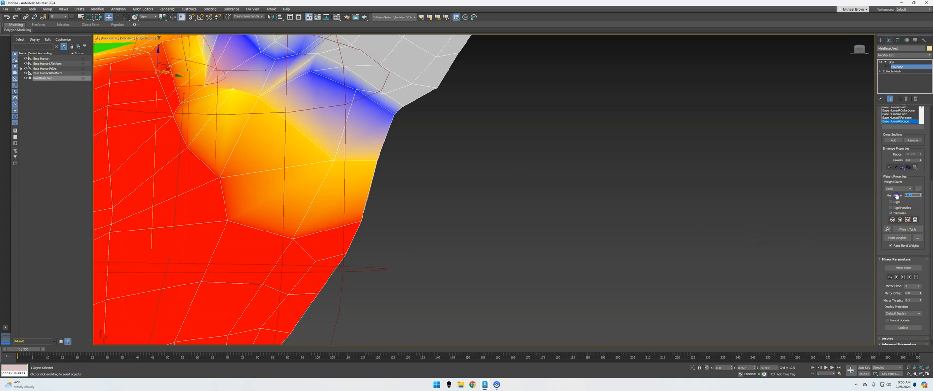
{"action": "mouse_move", "coordinate": [365, 242]}
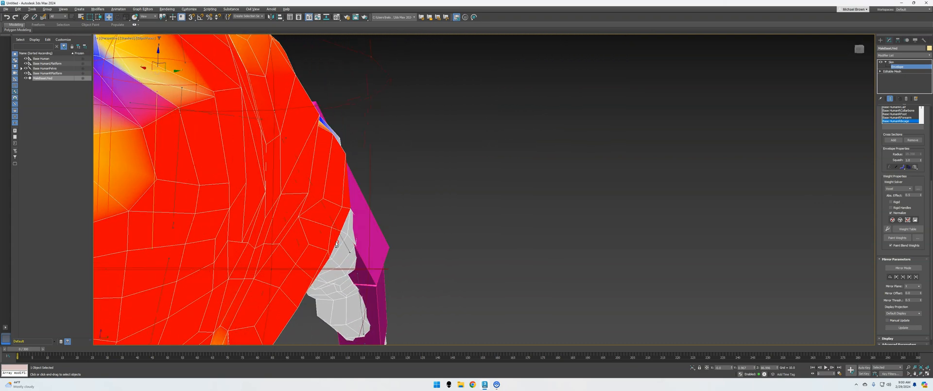
Orbit along the torso side and behind the shoulder to check the weight gradient.
{"action": "left_click_drag", "start_coordinate": [336, 244], "coordinate": [399, 235]}
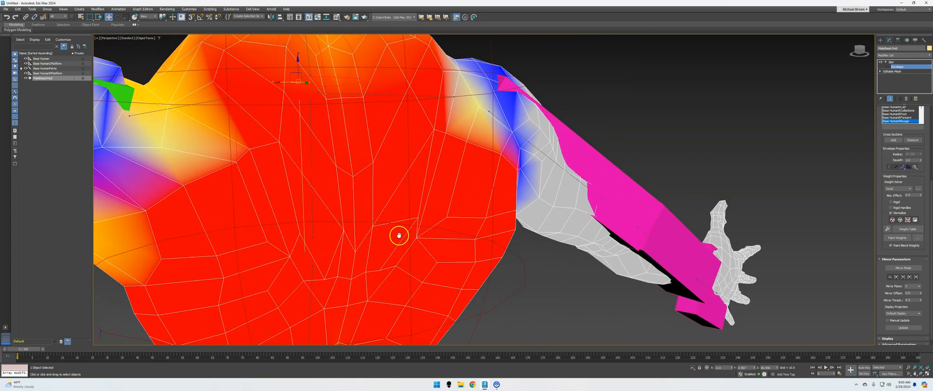
{"action": "left_click_drag", "start_coordinate": [398, 235], "coordinate": [452, 255]}
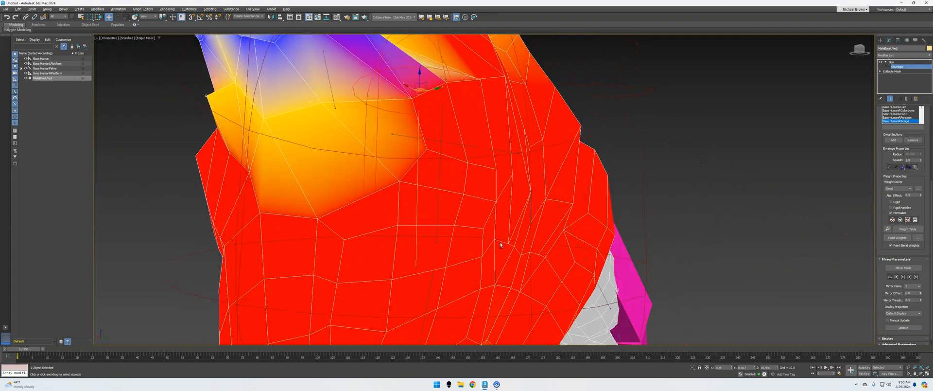
{"action": "left_click_drag", "start_coordinate": [500, 244], "coordinate": [536, 263]}
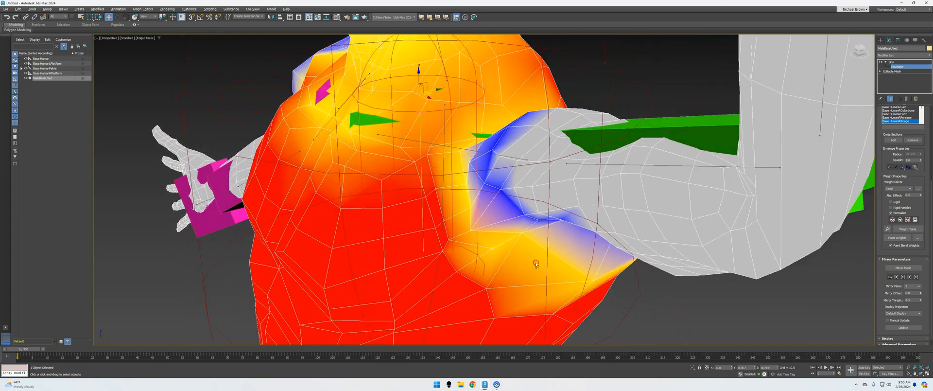
{"action": "left_click_drag", "start_coordinate": [536, 263], "coordinate": [514, 231]}
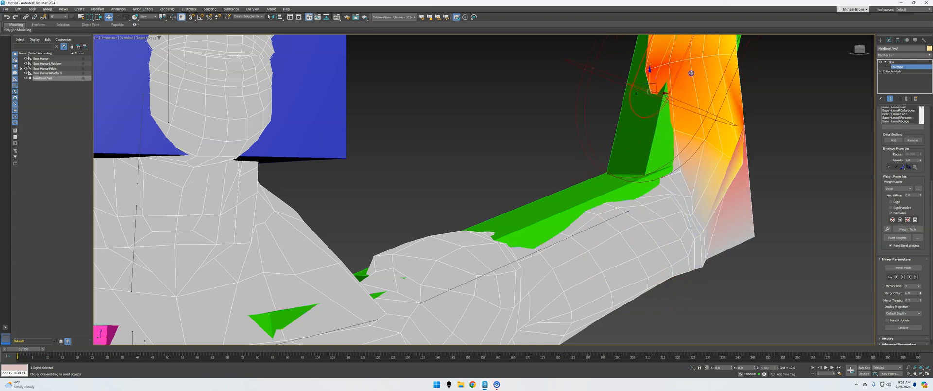
Drag the forearm envelope's outer radius handle toward the elbow.
{"action": "left_click_drag", "start_coordinate": [691, 74], "coordinate": [715, 153]}
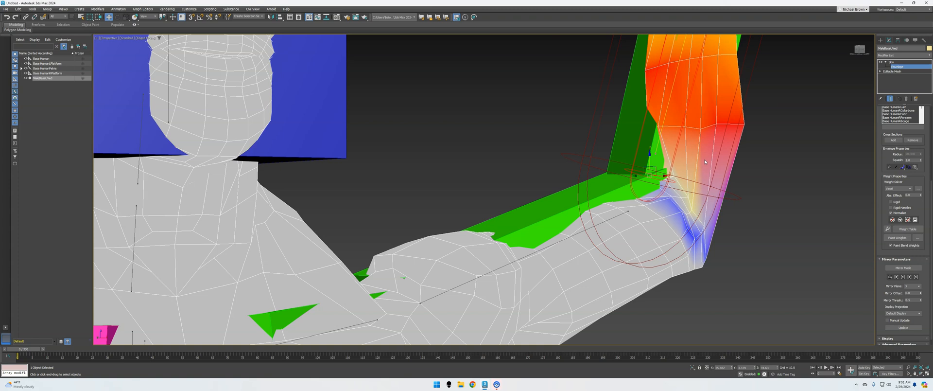
{"action": "mouse_move", "coordinate": [486, 189]}
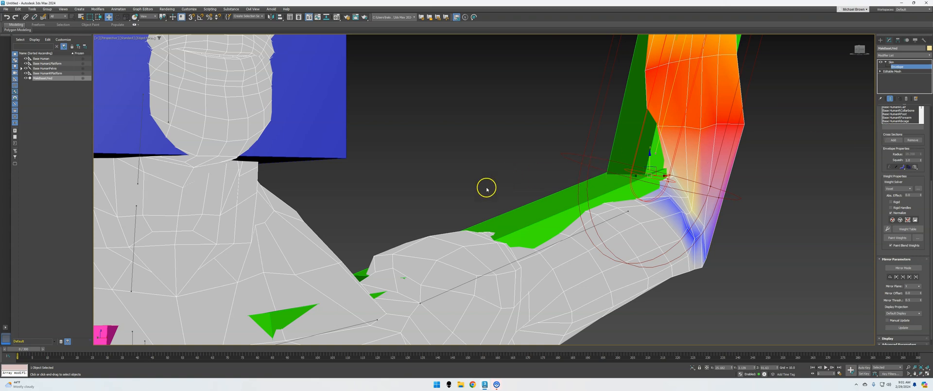